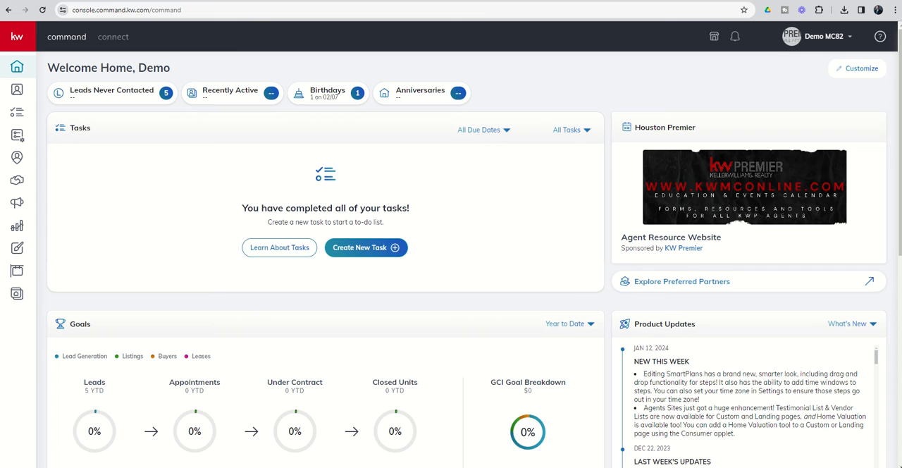
{"action": "mouse_move", "coordinate": [17, 293]}
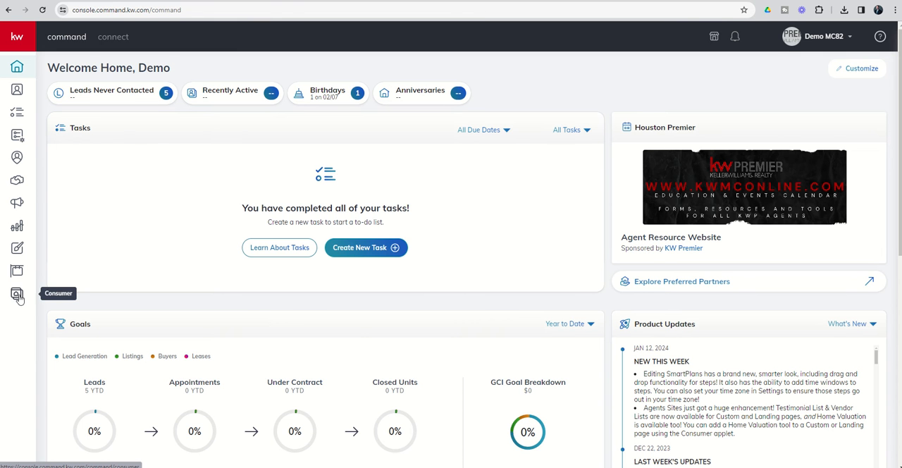
Enter the Consumer website section and start editing the agent website
{"action": "left_click", "coordinate": [17, 293]}
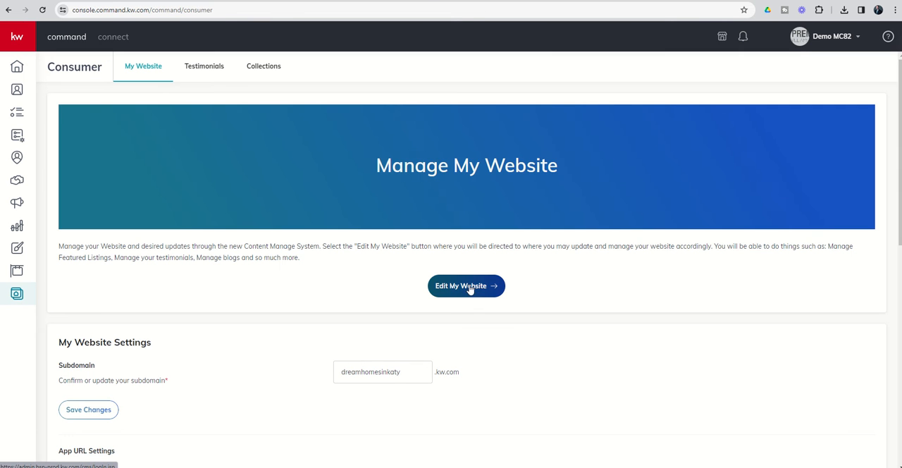
{"action": "left_click", "coordinate": [465, 285]}
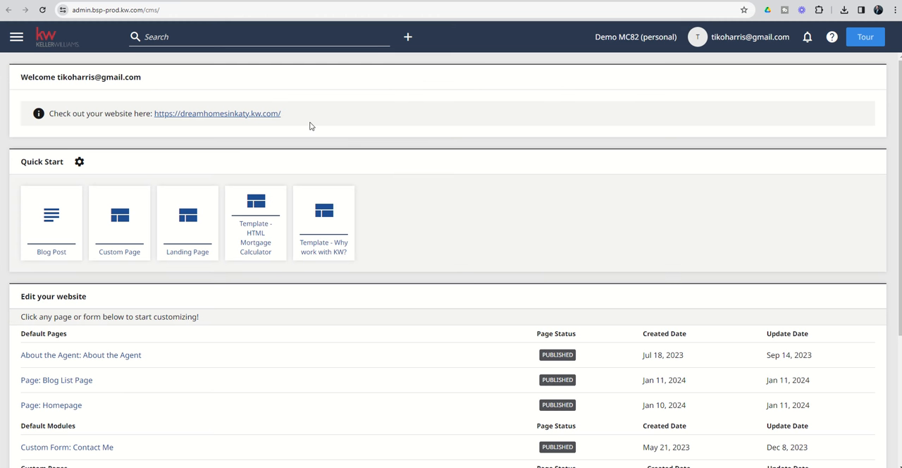
{"action": "mouse_move", "coordinate": [118, 222]}
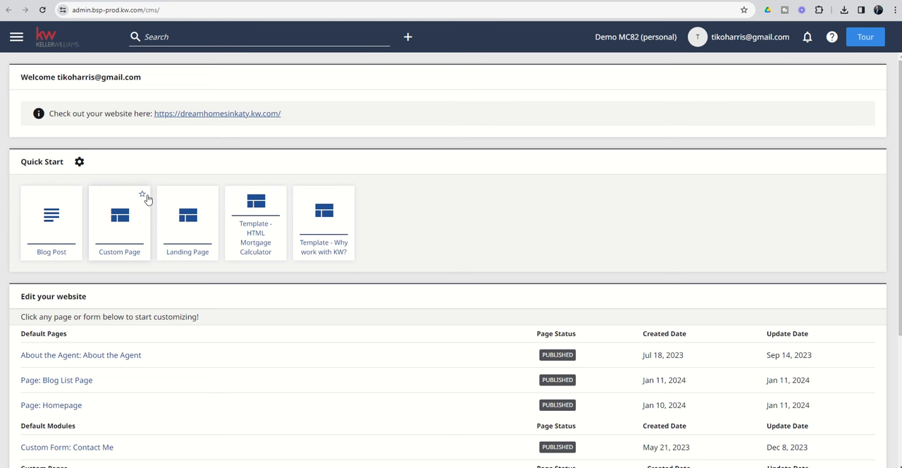
{"action": "mouse_move", "coordinate": [200, 200]}
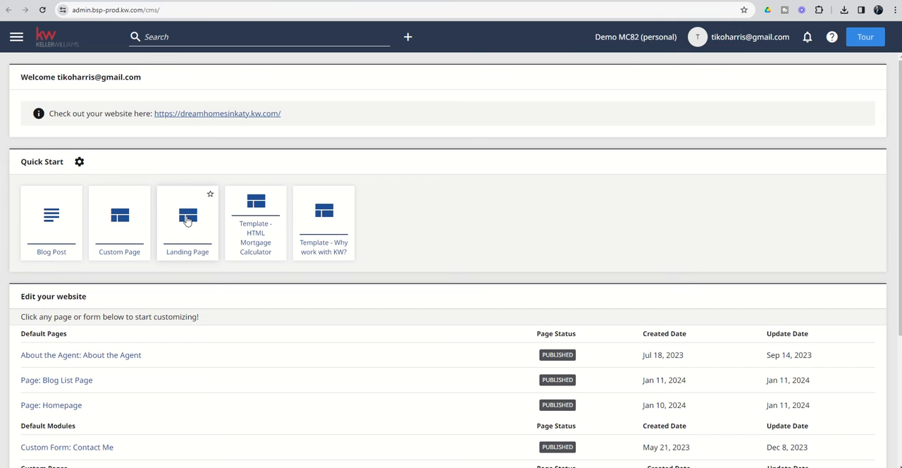
Create a new landing page titled 'Welcome to 123 Main Street, Katy TX'
{"action": "left_click", "coordinate": [186, 217]}
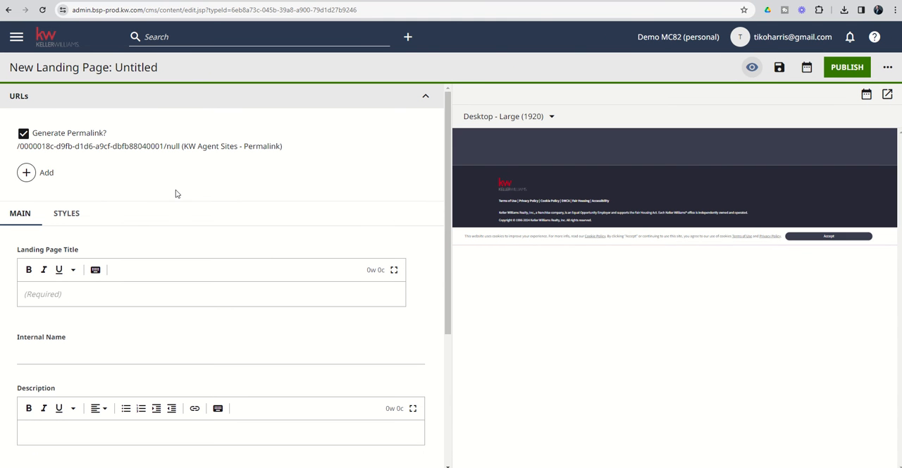
{"action": "mouse_move", "coordinate": [86, 258]}
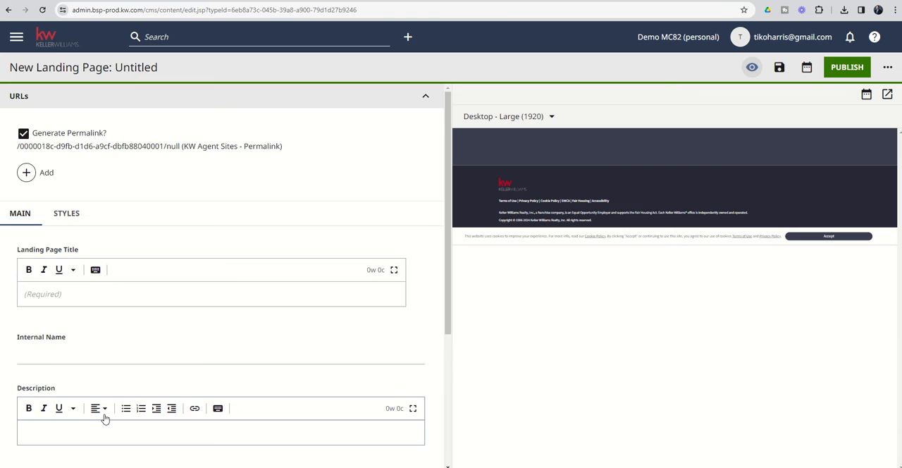
{"action": "scroll", "scroll_direction": "down", "scroll_amount": 3}
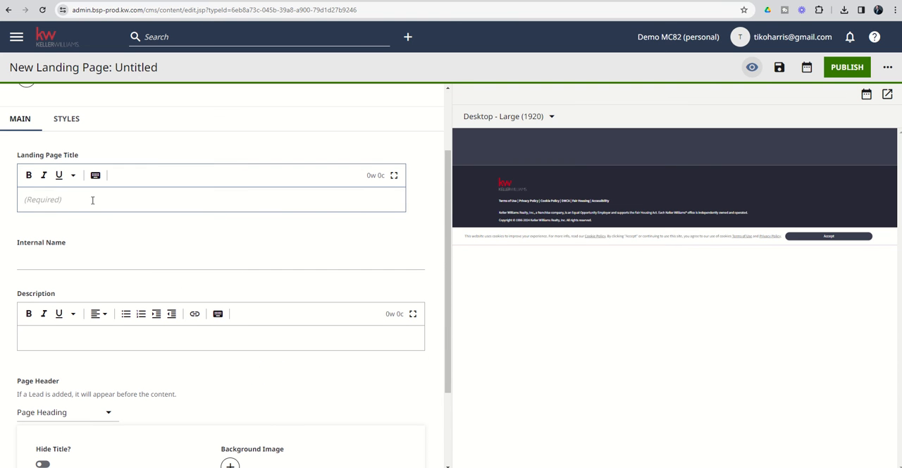
{"action": "type", "text": "Welcome to 123"}
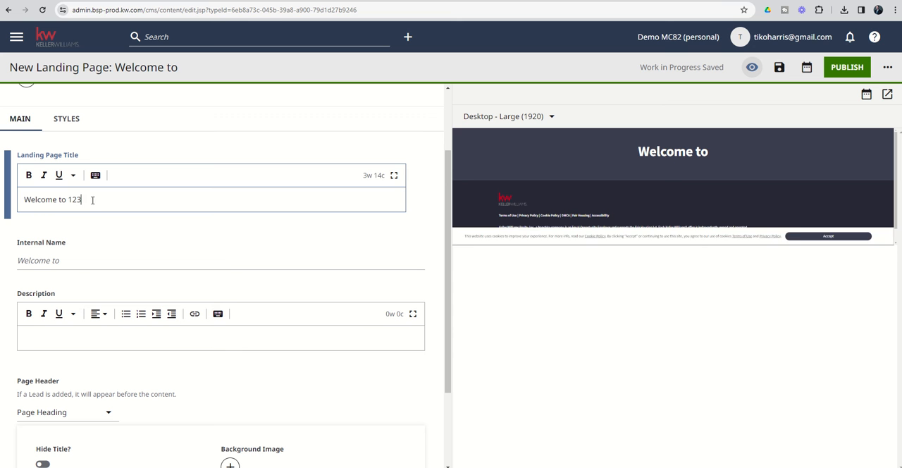
{"action": "type", "text": "Main Street"}
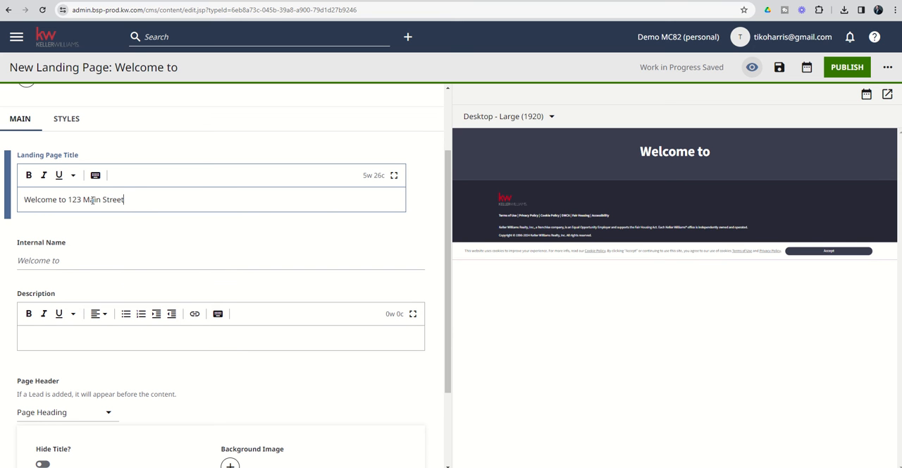
{"action": "type", "text": ", Katy TX"}
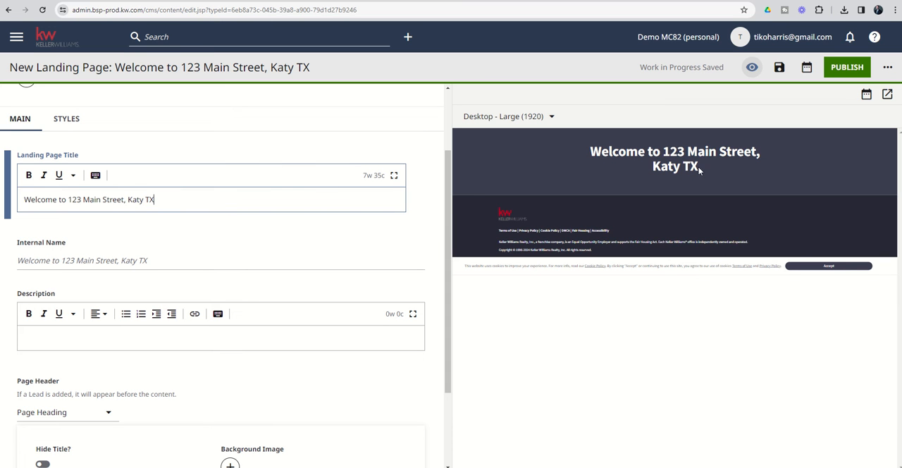
{"action": "mouse_move", "coordinate": [227, 174]}
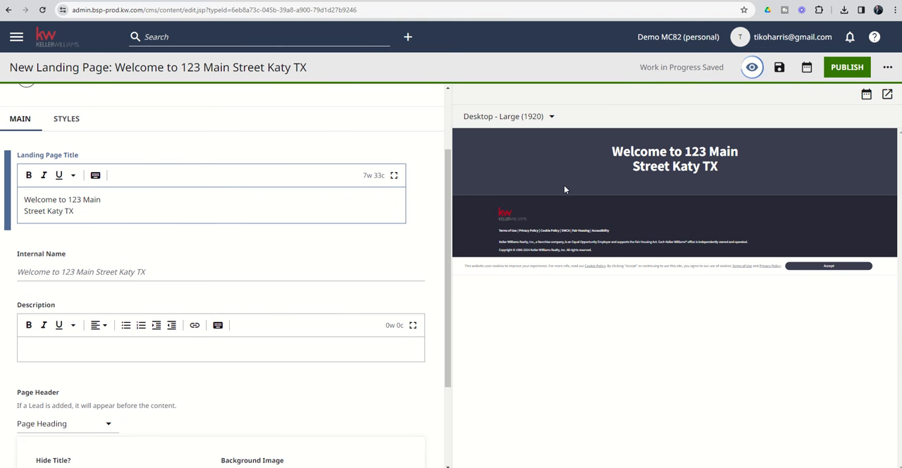
{"action": "mouse_move", "coordinate": [716, 171]}
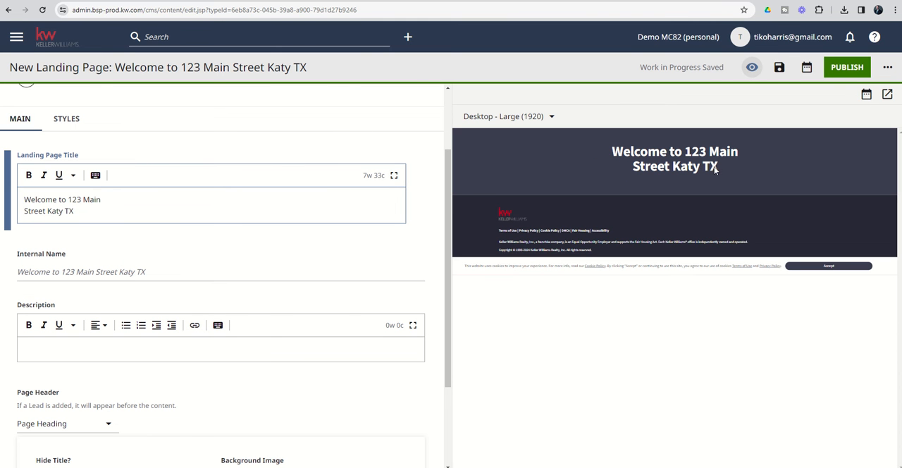
{"action": "mouse_move", "coordinate": [367, 163]}
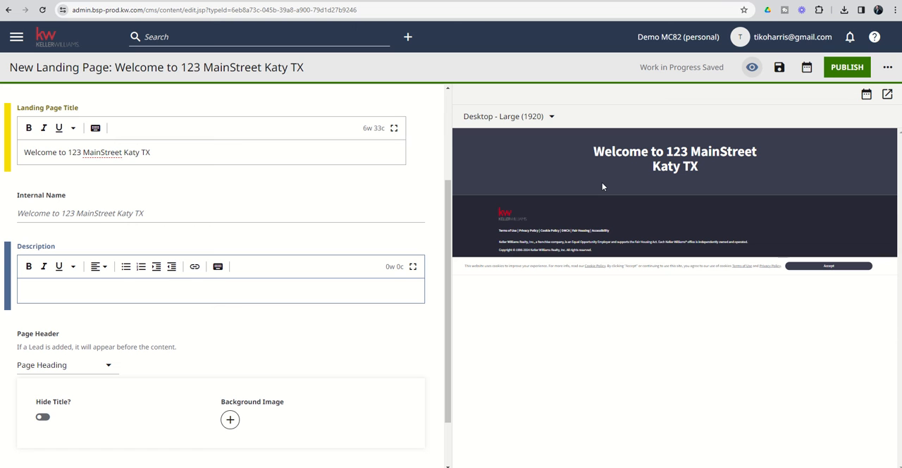
{"action": "mouse_move", "coordinate": [514, 169]}
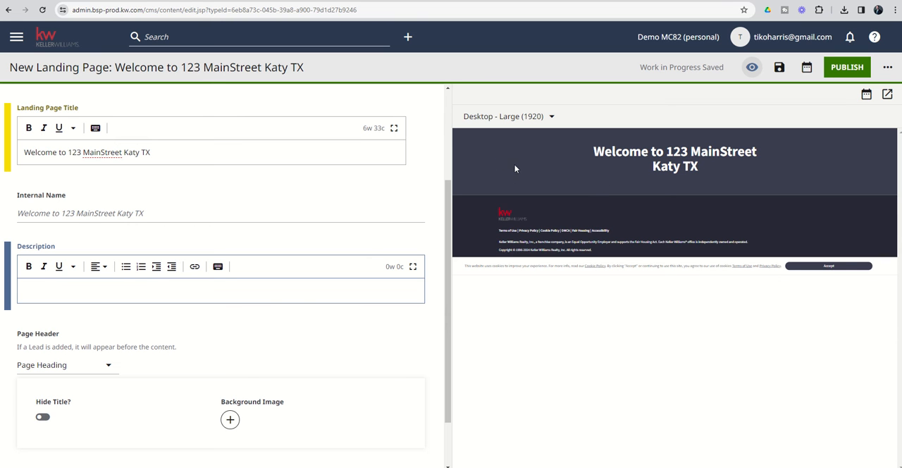
{"action": "mouse_move", "coordinate": [499, 177]}
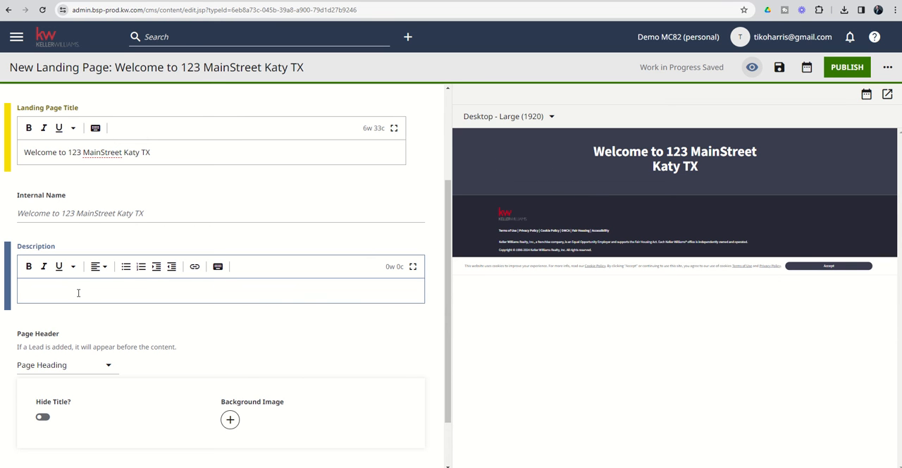
Enter the description 'So this can be a little hard to read.' beneath the title
{"action": "type", "text": "So this can be a"}
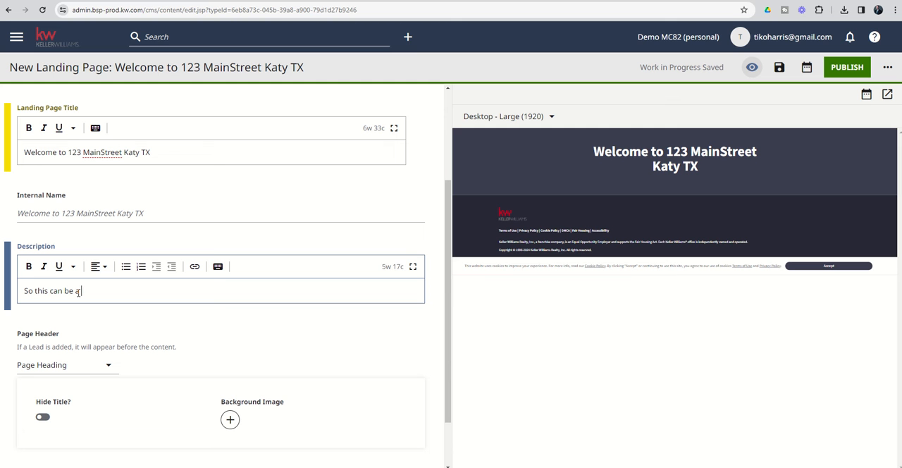
{"action": "type", "text": "little hard to eard"}
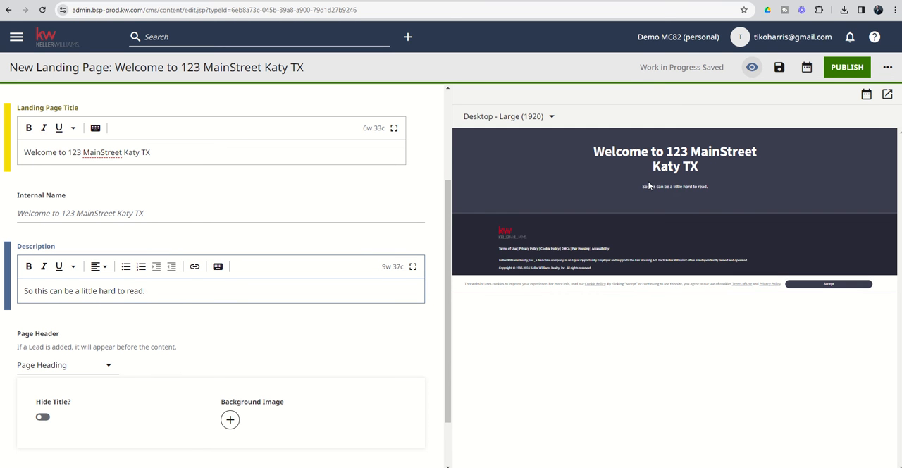
{"action": "mouse_move", "coordinate": [689, 195]}
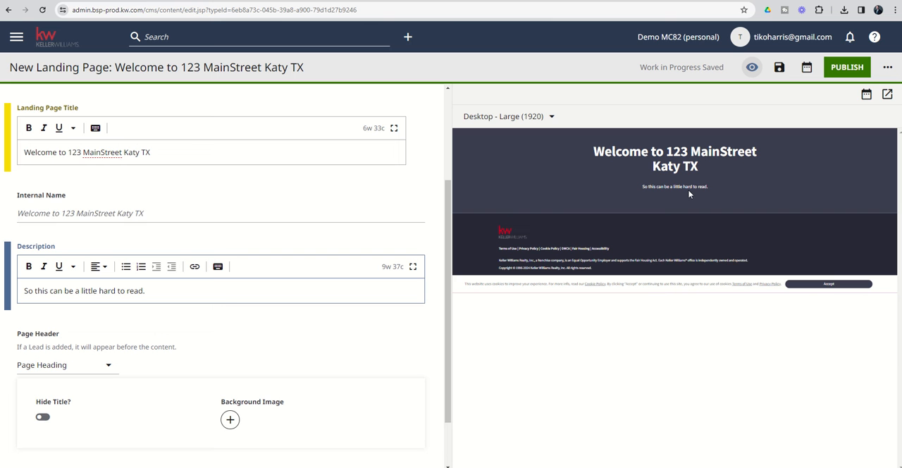
{"action": "mouse_move", "coordinate": [613, 203]}
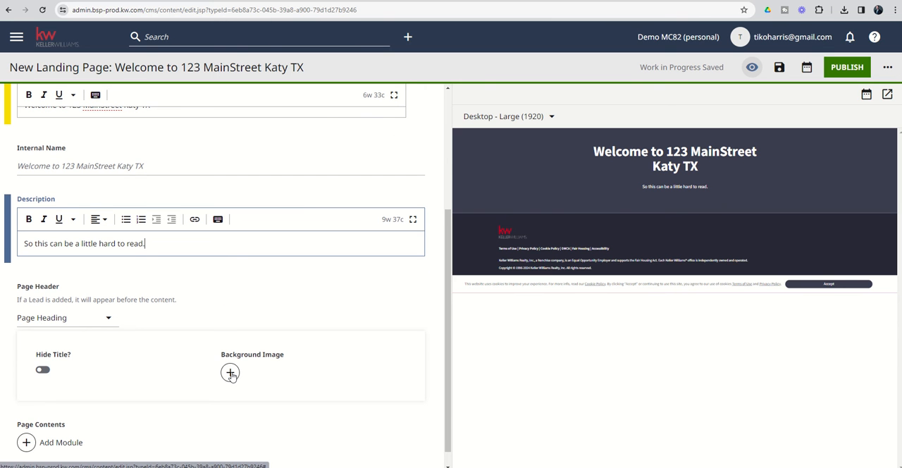
Start a new image for the page header's background instead of reusing one
{"action": "left_click", "coordinate": [231, 373]}
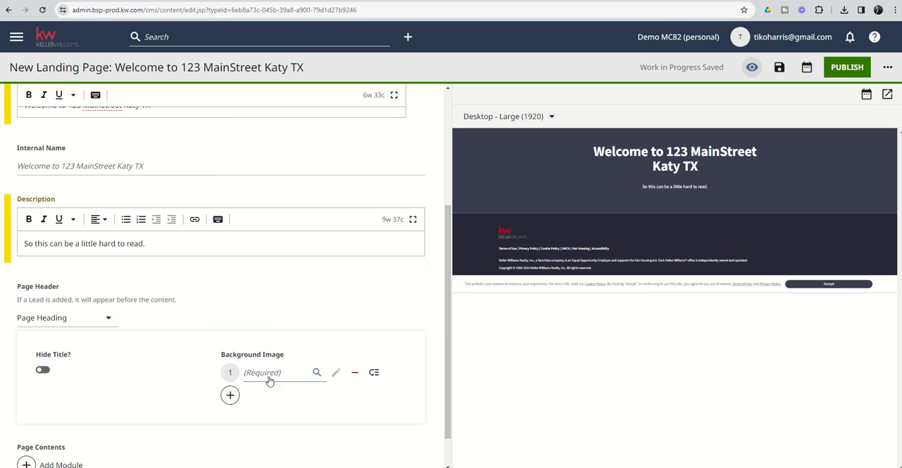
{"action": "mouse_move", "coordinate": [316, 372]}
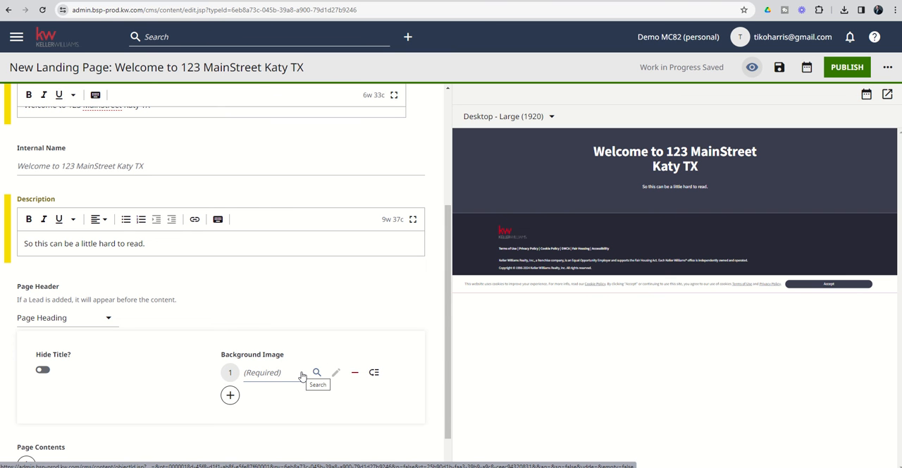
{"action": "left_click", "coordinate": [315, 373]}
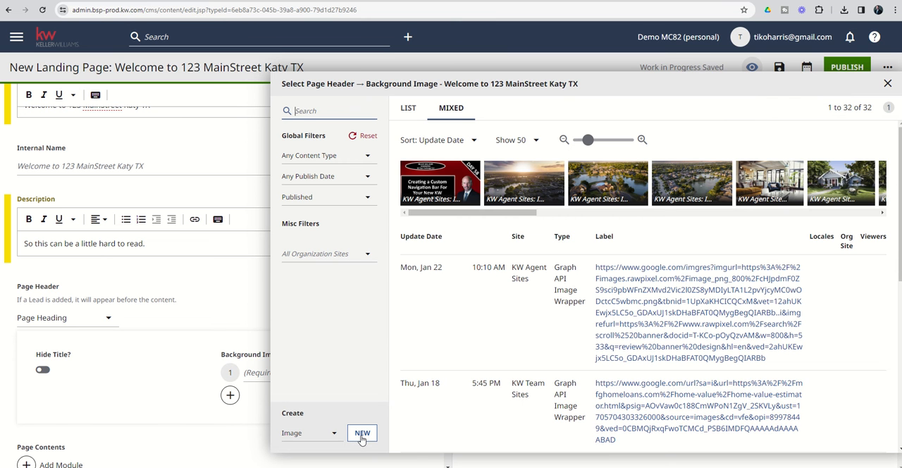
{"action": "left_click", "coordinate": [363, 433]}
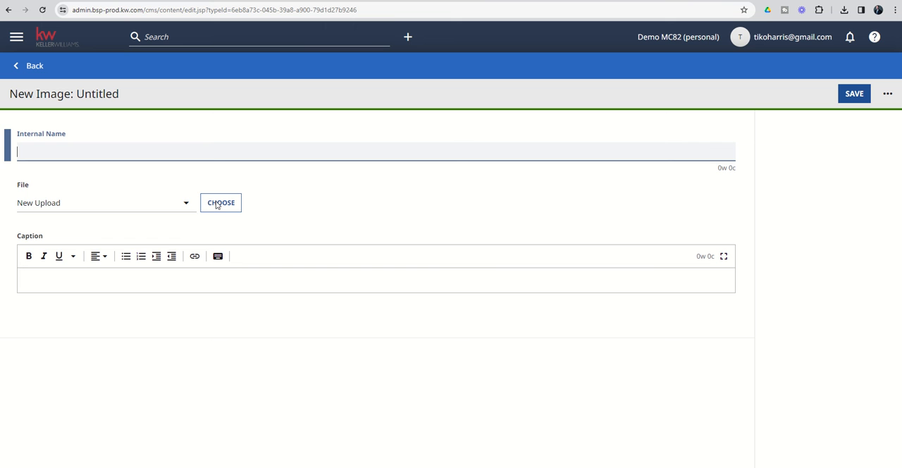
Upload Landing Page Demo Interior 3.jpg from Downloads and save it as the header background
{"action": "left_click", "coordinate": [105, 203]}
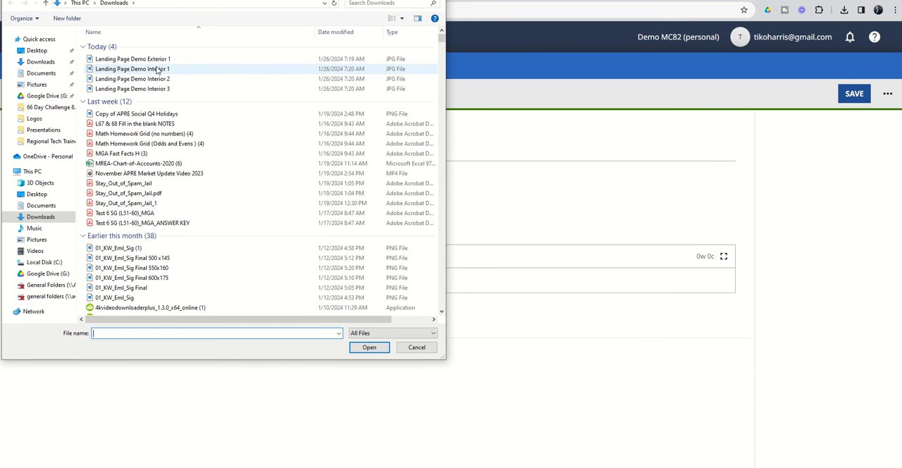
{"action": "left_click", "coordinate": [132, 88]}
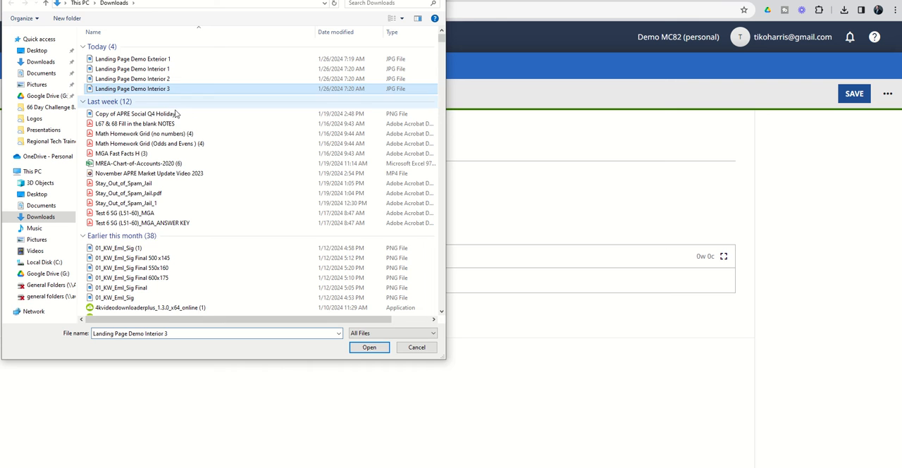
{"action": "left_click", "coordinate": [369, 347]}
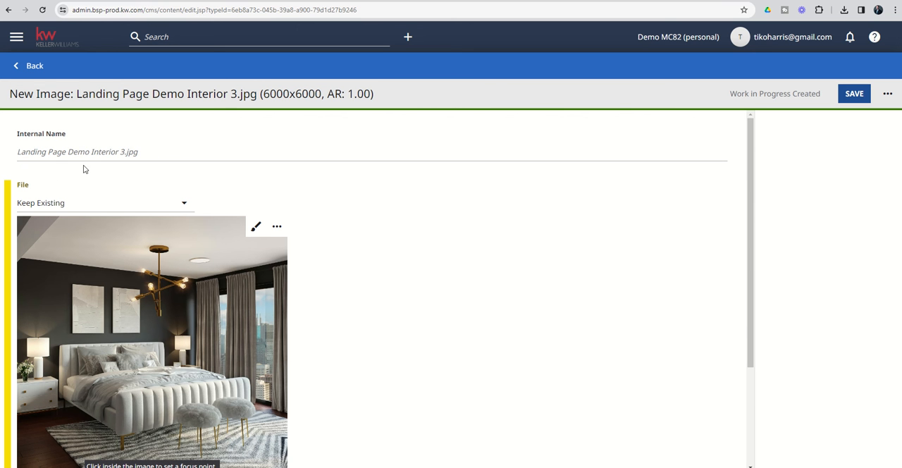
{"action": "left_click", "coordinate": [77, 151]}
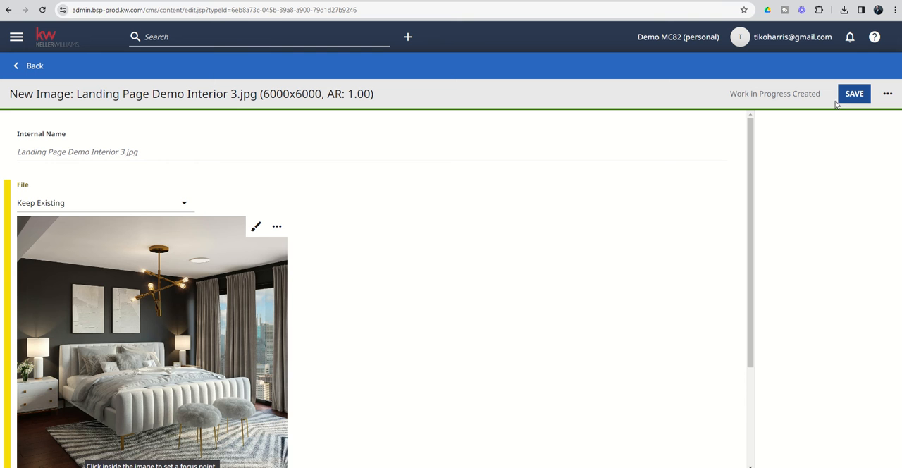
{"action": "left_click", "coordinate": [854, 93]}
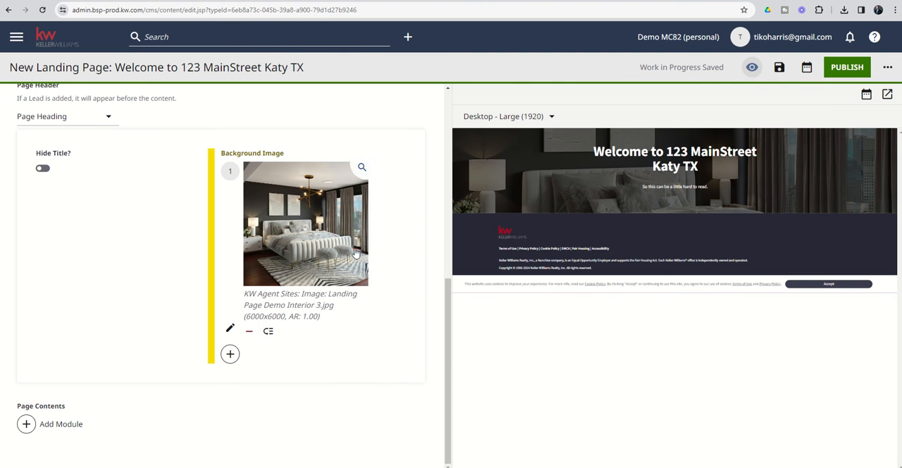
{"action": "mouse_move", "coordinate": [293, 240]}
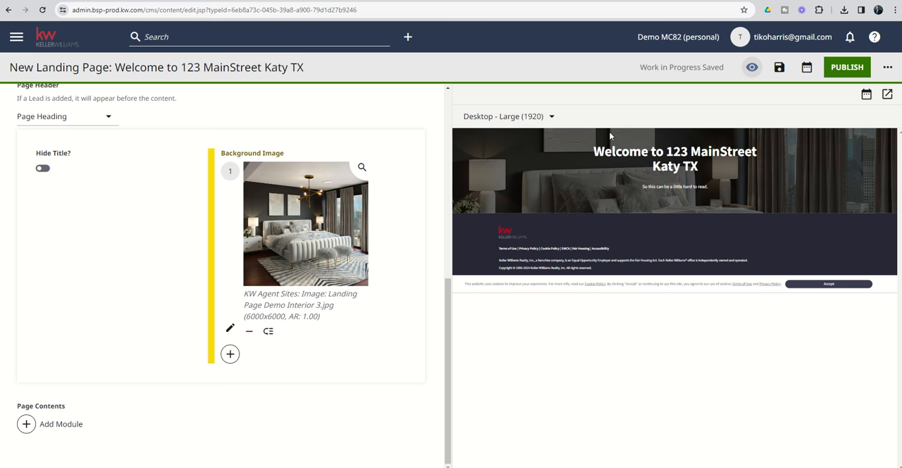
{"action": "mouse_move", "coordinate": [741, 202]}
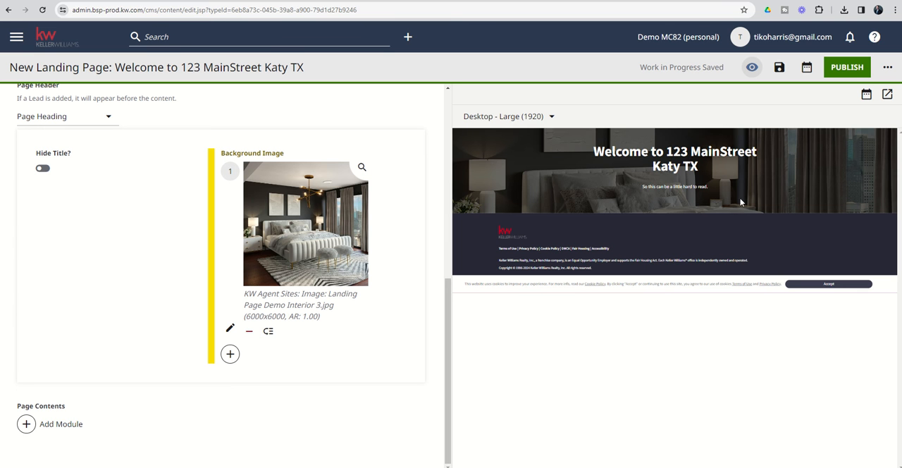
{"action": "mouse_move", "coordinate": [600, 194]}
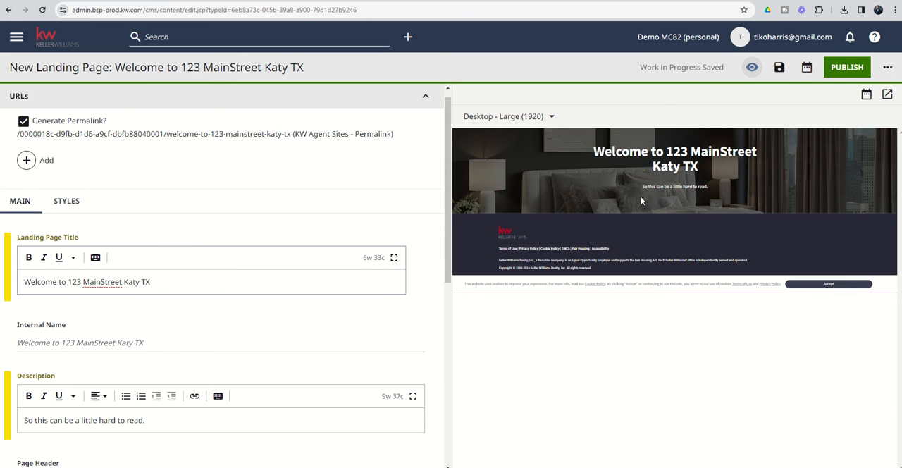
{"action": "mouse_move", "coordinate": [672, 192]}
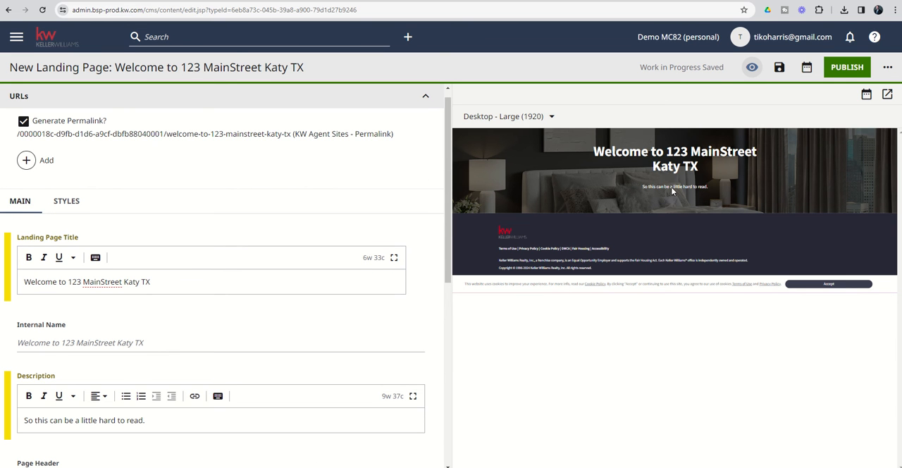
Replace the placeholder description with 'You'll love luxury living at it's finest.'
{"action": "left_click", "coordinate": [149, 420]}
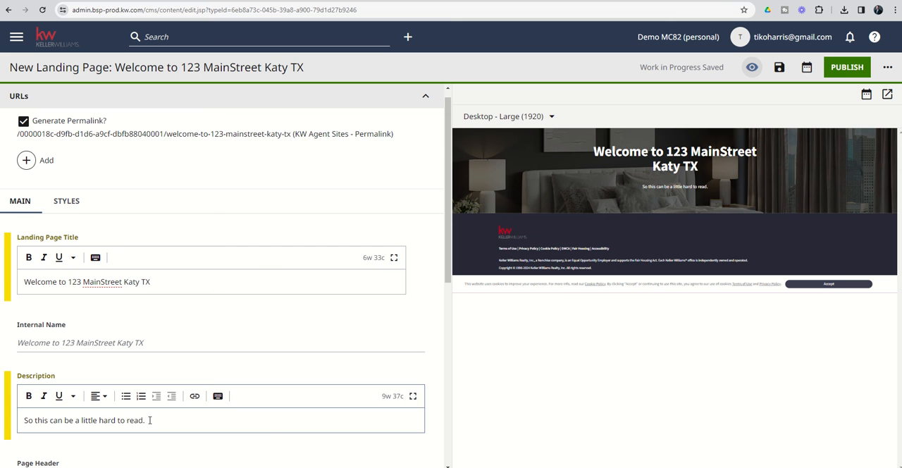
{"action": "triple_click", "coordinate": [85, 420]}
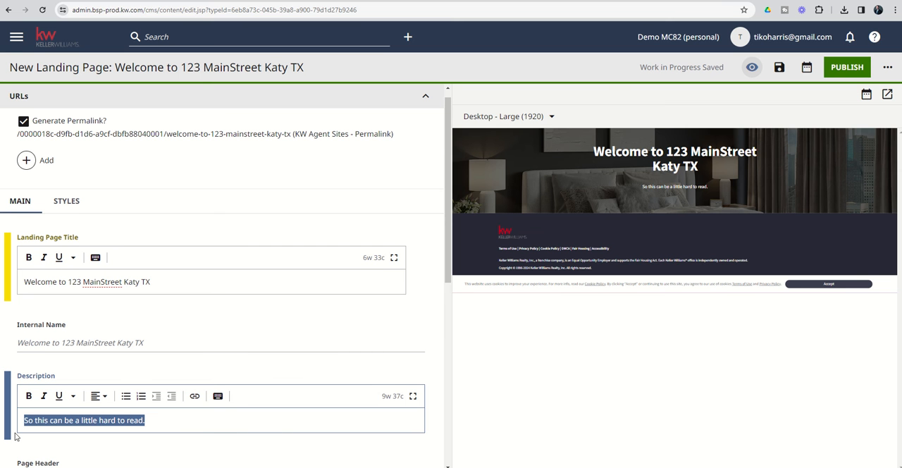
{"action": "type", "text": "You'll love luxury living at it's f"}
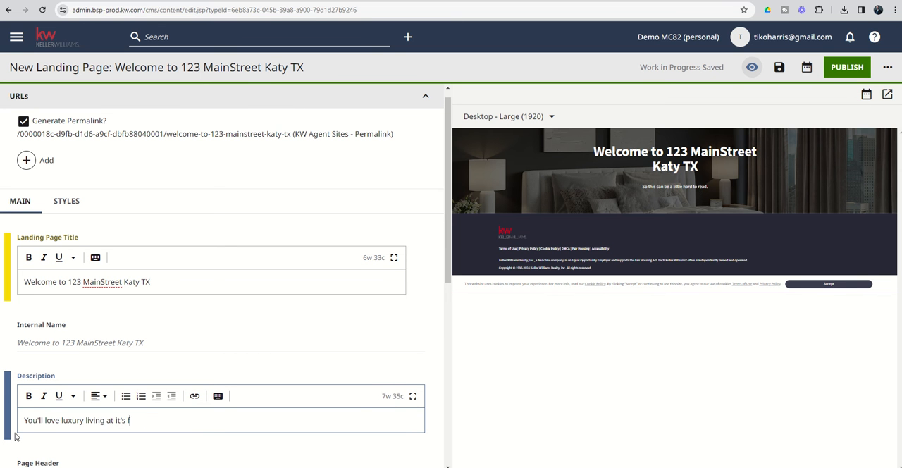
{"action": "type", "text": "inest."}
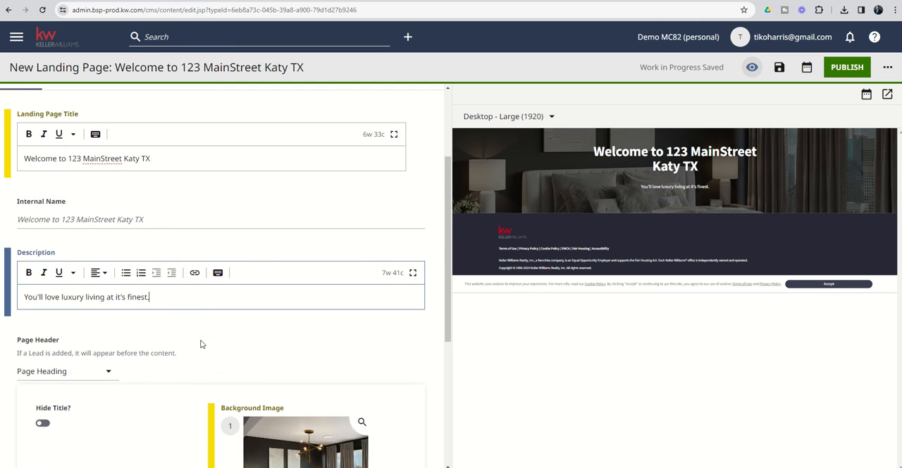
Add an empty Rich Text Module to the page contents
{"action": "scroll", "scroll_direction": "down", "scroll_amount": 3}
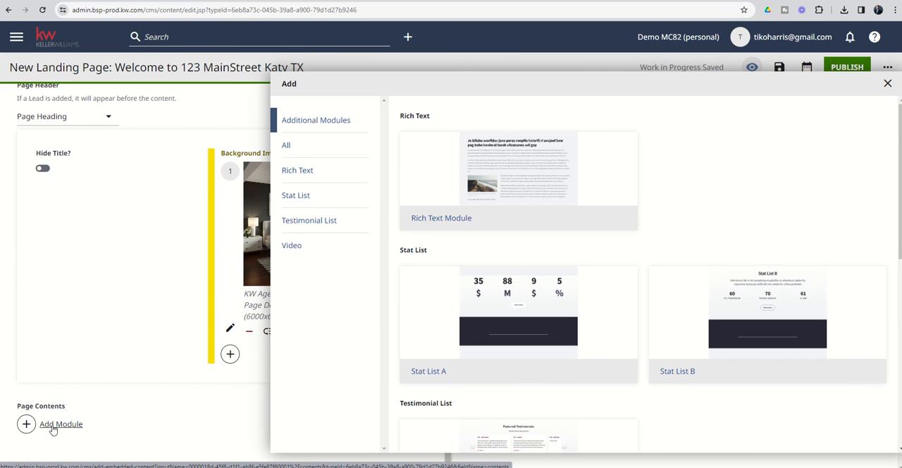
{"action": "mouse_move", "coordinate": [507, 172]}
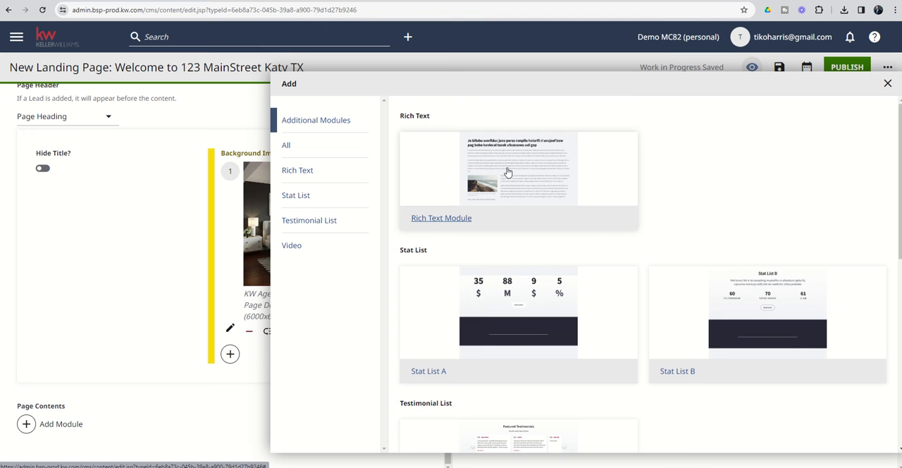
{"action": "mouse_move", "coordinate": [517, 161]}
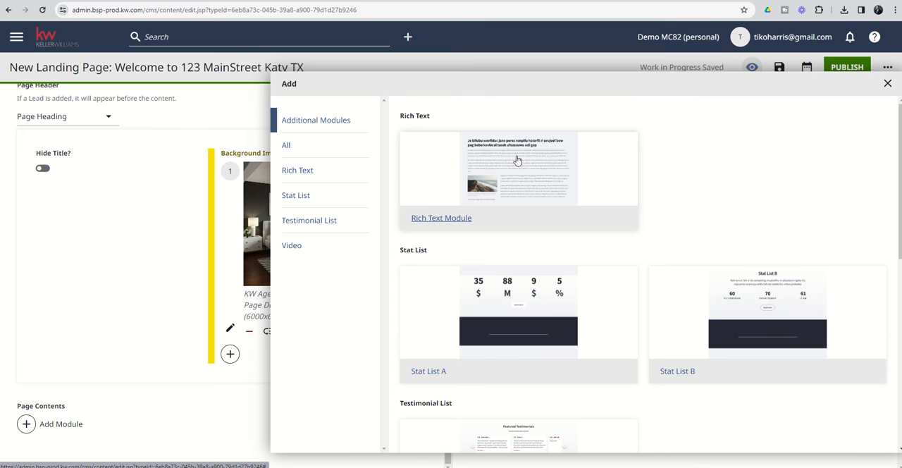
{"action": "mouse_move", "coordinate": [459, 222]}
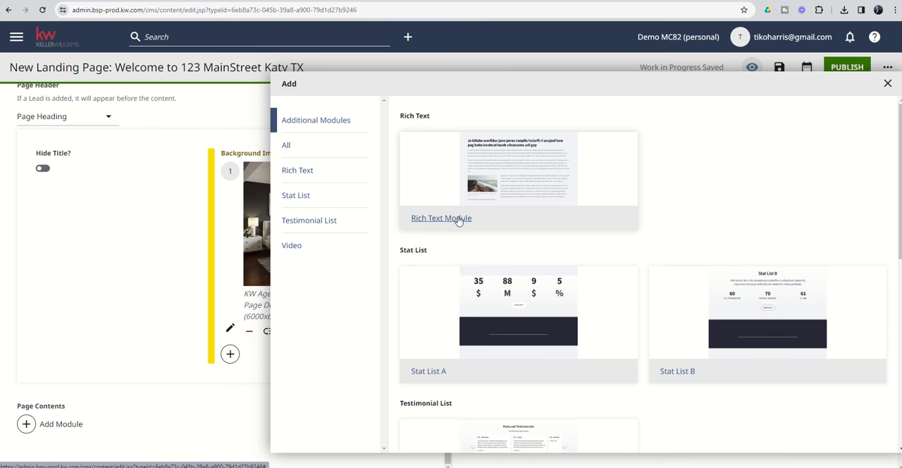
{"action": "left_click", "coordinate": [441, 217]}
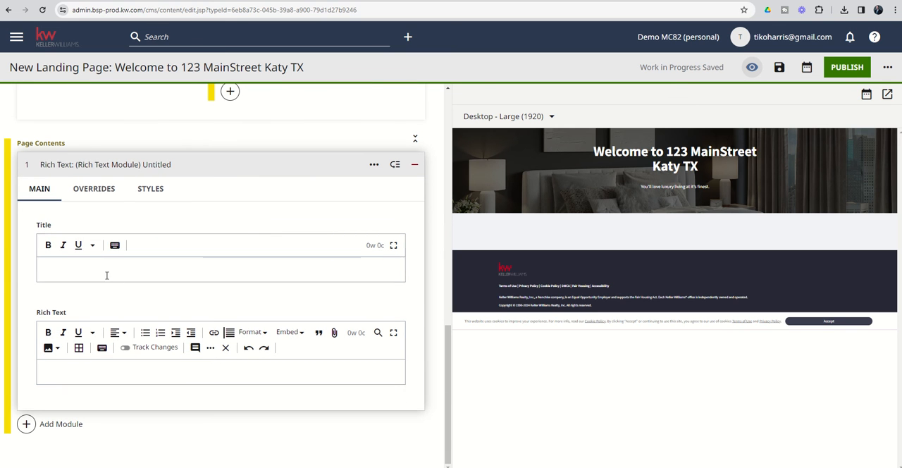
Title the module 'Modern Architechture Meets Luxury Living' and move into its body field
{"action": "left_click", "coordinate": [104, 269]}
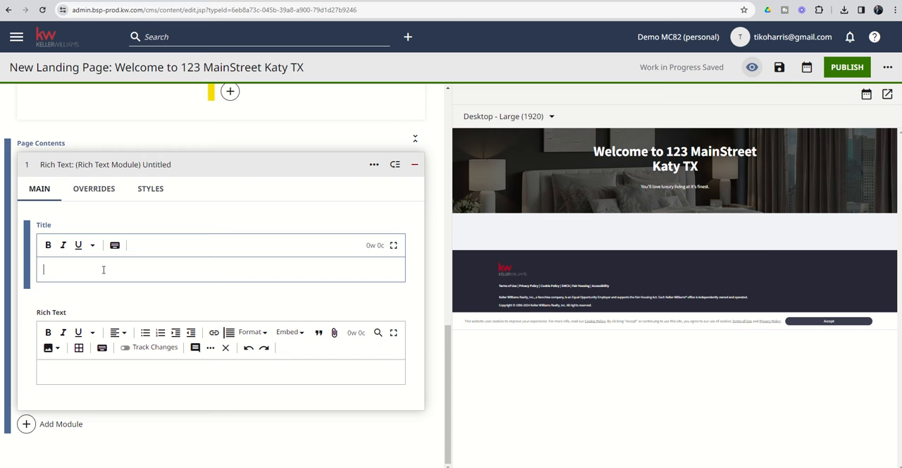
{"action": "type", "text": "M"}
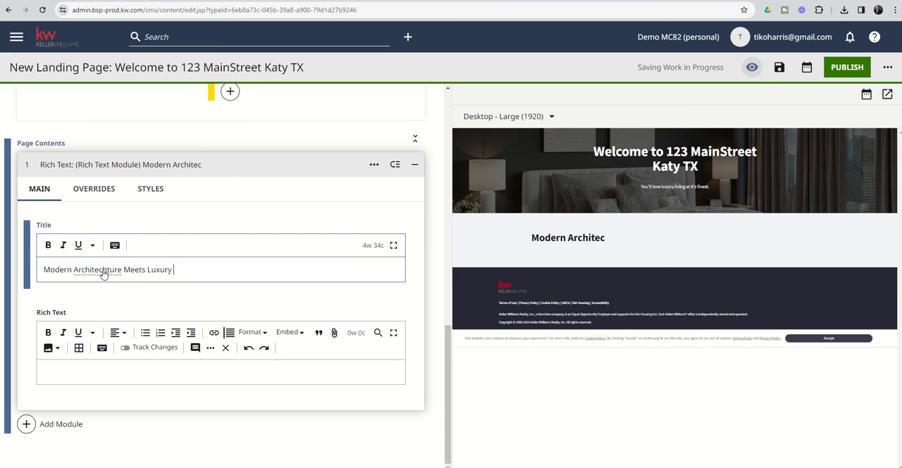
{"action": "type", "text": "Living"}
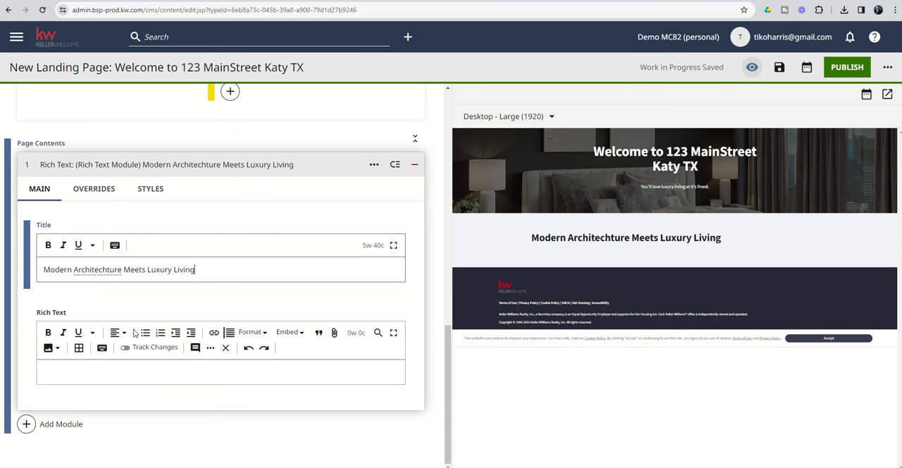
{"action": "left_click", "coordinate": [220, 372]}
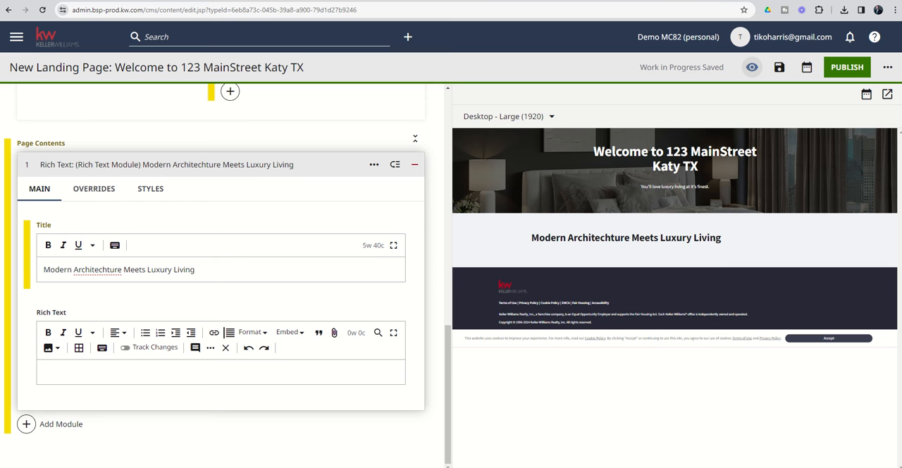
{"action": "left_click", "coordinate": [110, 372]}
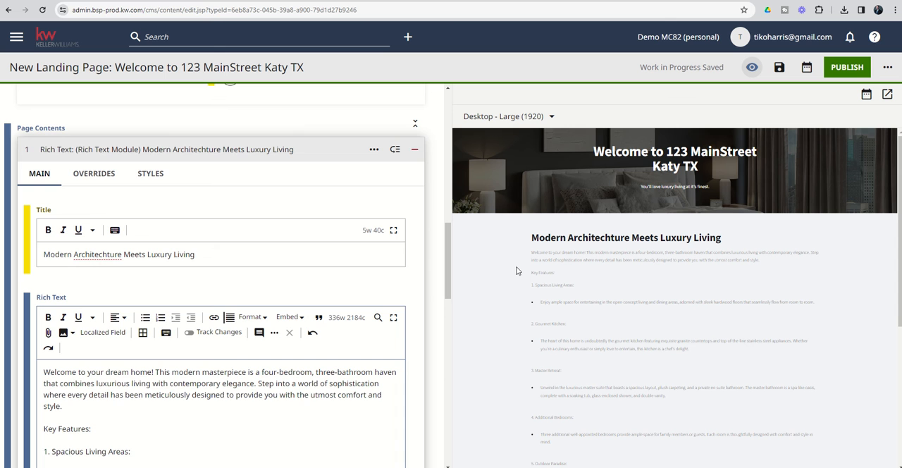
Center the welcome paragraph, bold and underline Key Features, and italicize the Spacious Living Areas heading
{"action": "scroll", "scroll_direction": "down", "scroll_amount": 3}
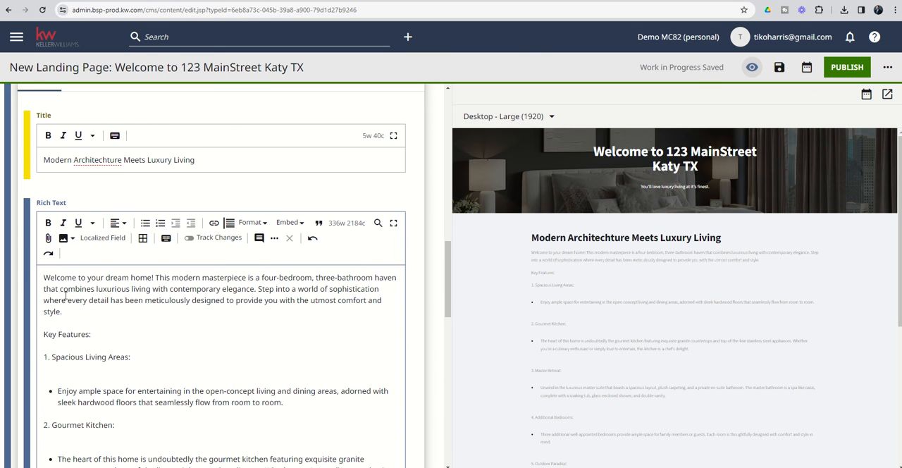
{"action": "mouse_move", "coordinate": [107, 306]}
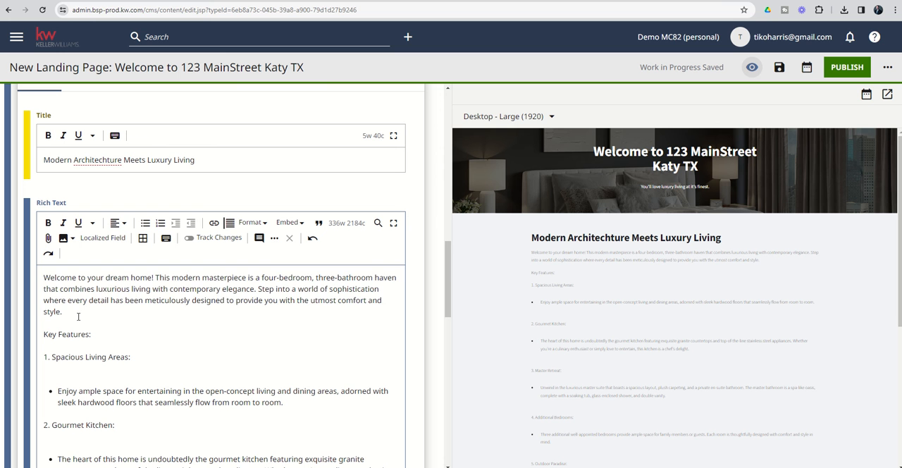
{"action": "left_click_drag", "start_coordinate": [44, 276], "coordinate": [62, 311]}
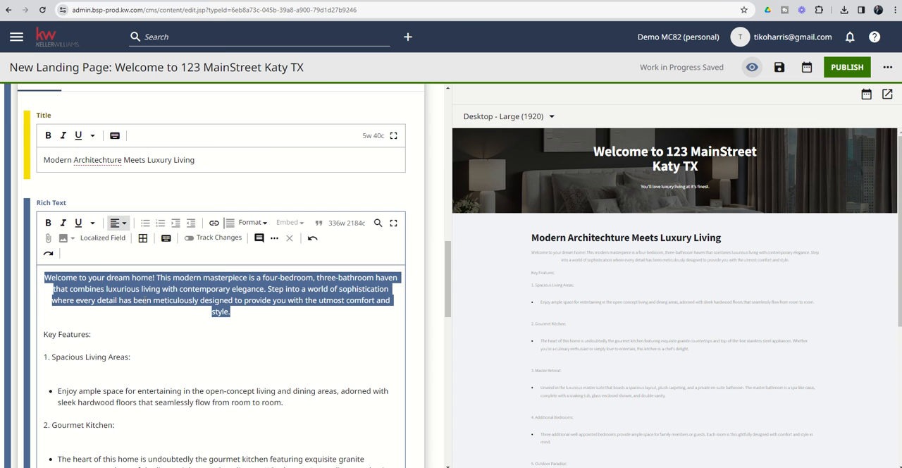
{"action": "mouse_move", "coordinate": [93, 337]}
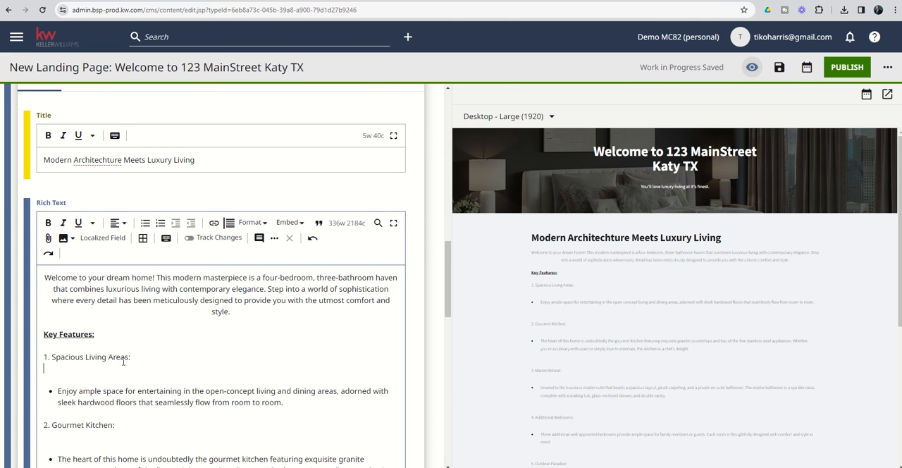
{"action": "triple_click", "coordinate": [86, 357]}
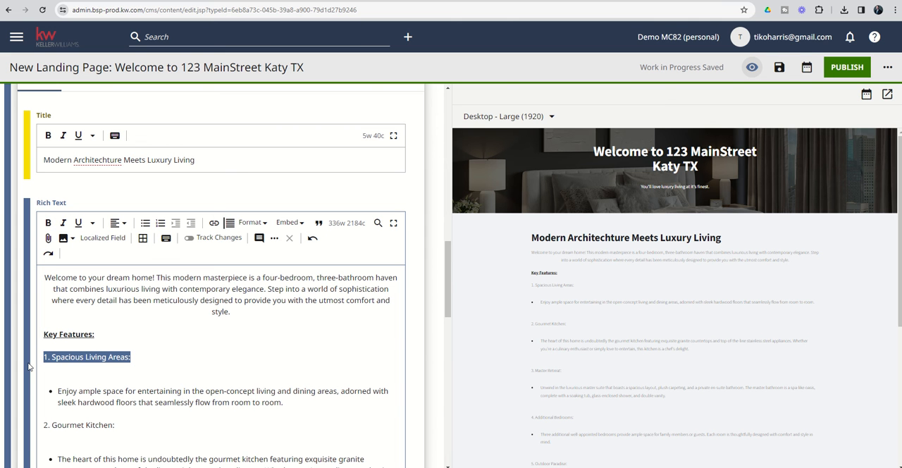
{"action": "left_click", "coordinate": [62, 222]}
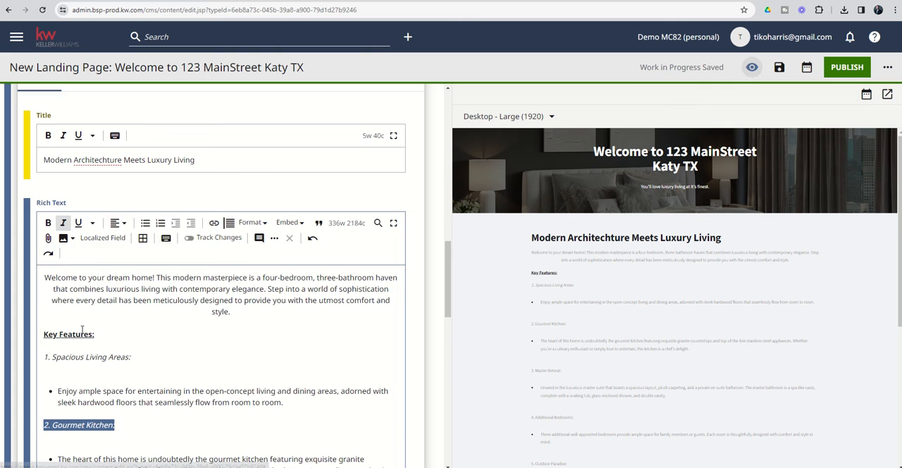
{"action": "scroll", "scroll_direction": "down", "scroll_amount": 3}
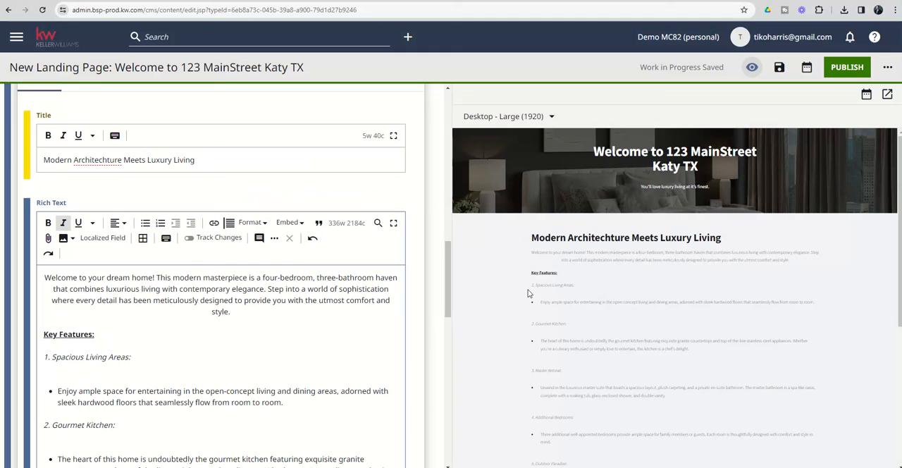
{"action": "scroll", "scroll_direction": "down", "scroll_amount": 3}
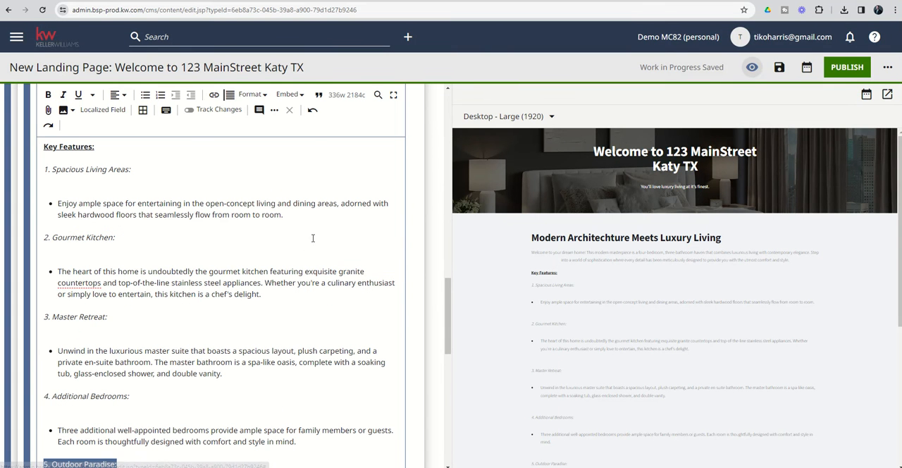
Insert a blank line between the Spacious Living Areas bullet and the Gourmet Kitchen heading
{"action": "left_click", "coordinate": [313, 112]}
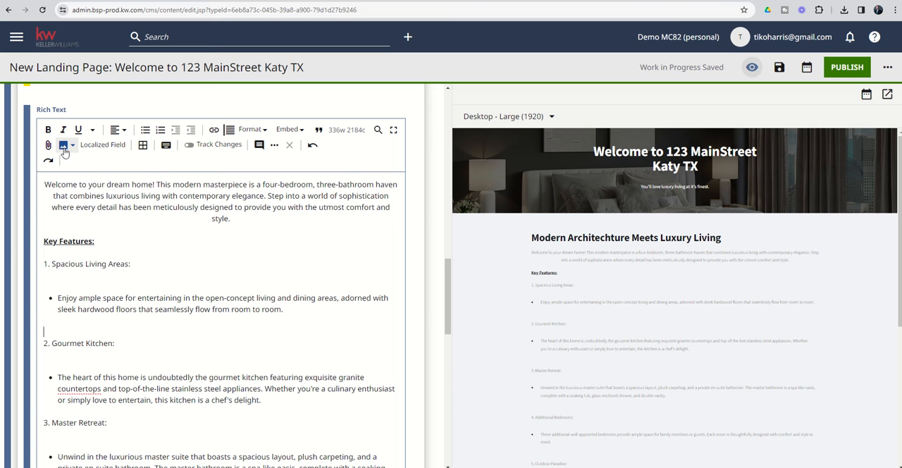
Start an image insert in the listing text, browse the media library and close it without a photo
{"action": "left_click", "coordinate": [62, 144]}
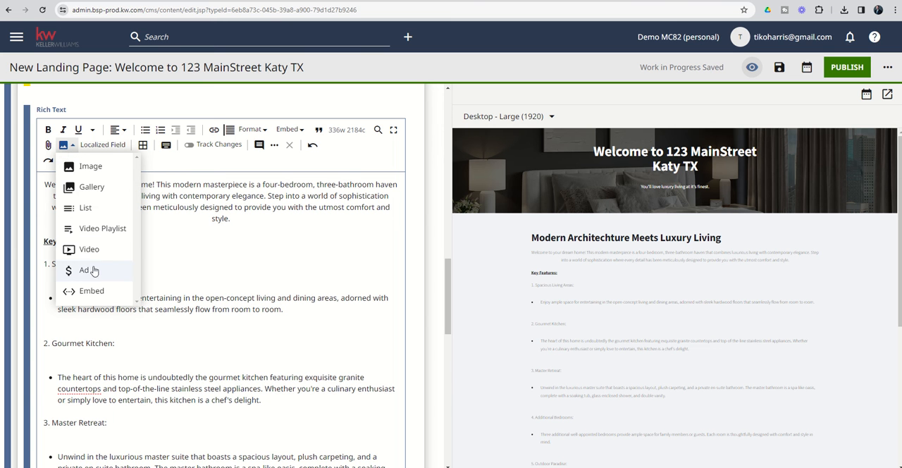
{"action": "mouse_move", "coordinate": [90, 167]}
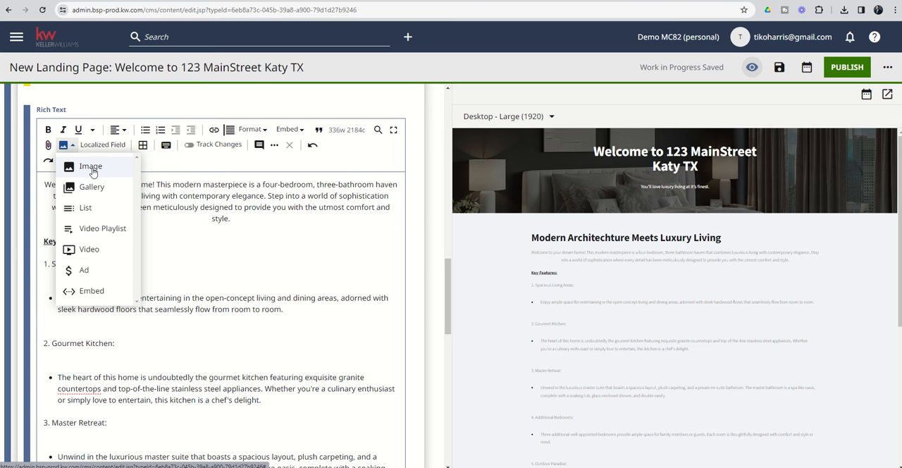
{"action": "left_click", "coordinate": [90, 167]}
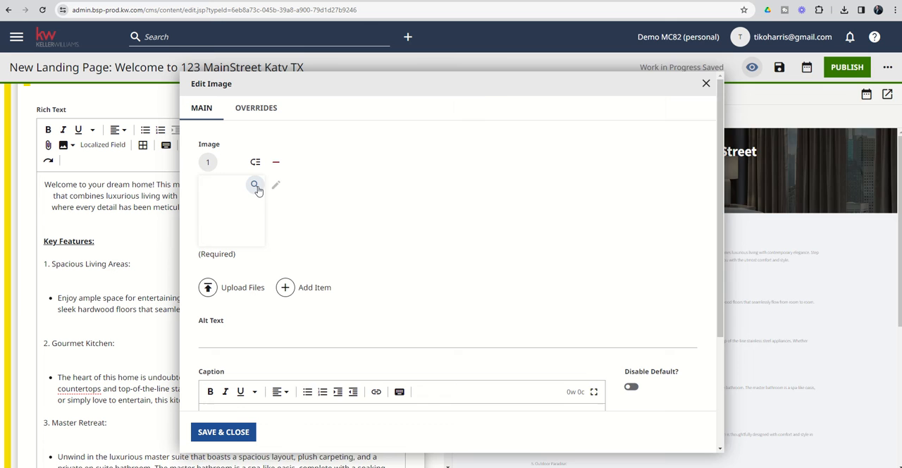
{"action": "left_click", "coordinate": [255, 184]}
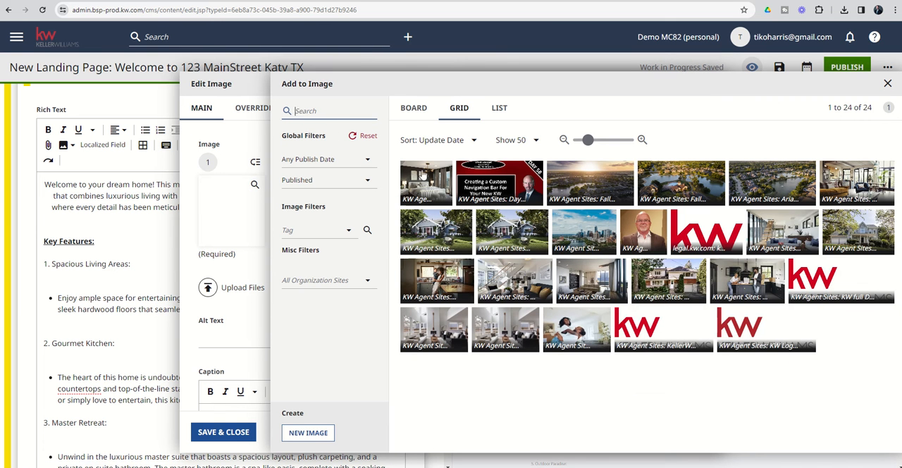
{"action": "mouse_move", "coordinate": [803, 166]}
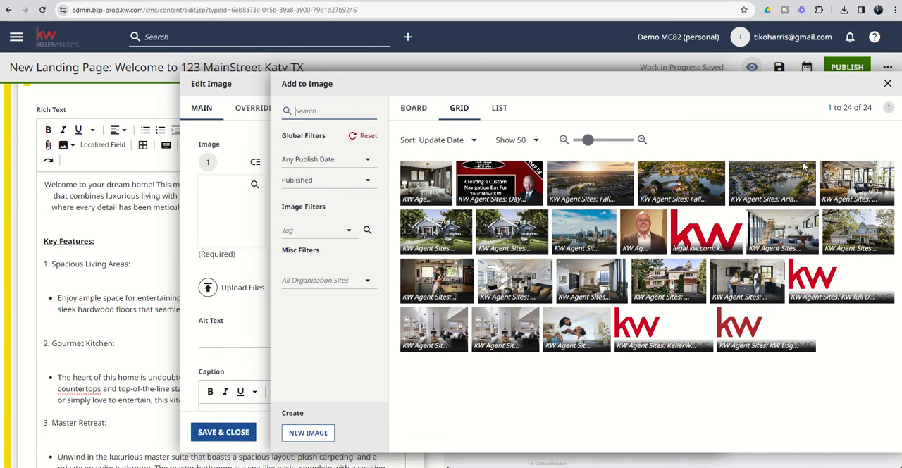
{"action": "mouse_move", "coordinate": [888, 85]}
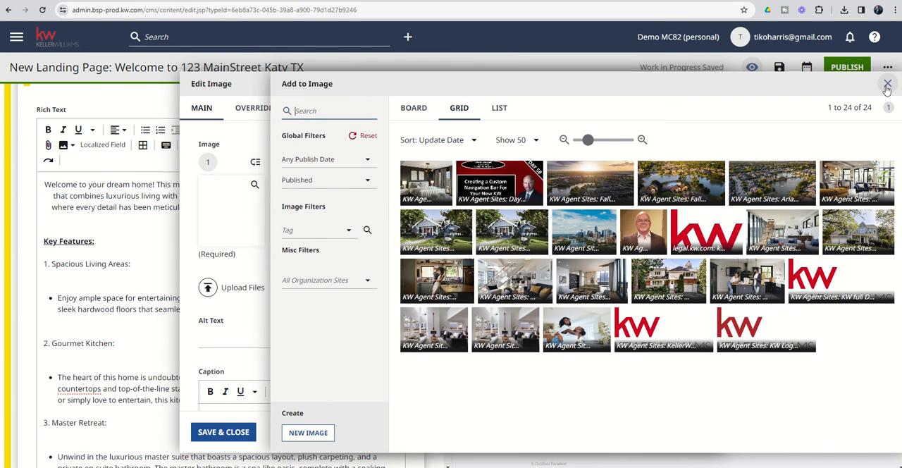
{"action": "left_click", "coordinate": [888, 84]}
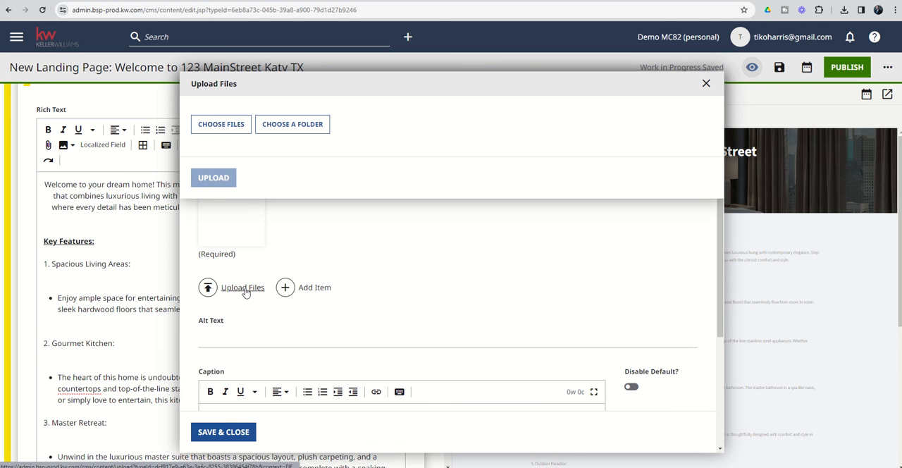
{"action": "mouse_move", "coordinate": [240, 127]}
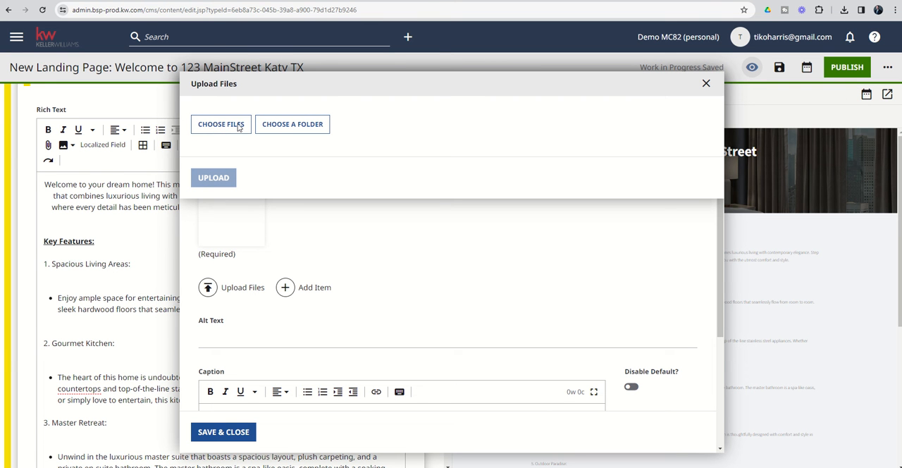
Upload Landing Page Demo Interior 2.jpg from the computer and save it into the listing text
{"action": "left_click", "coordinate": [220, 124]}
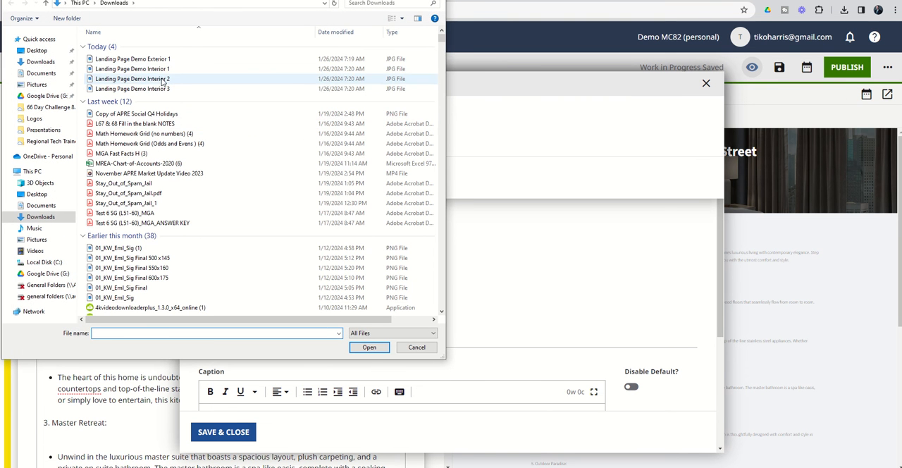
{"action": "left_click", "coordinate": [370, 346]}
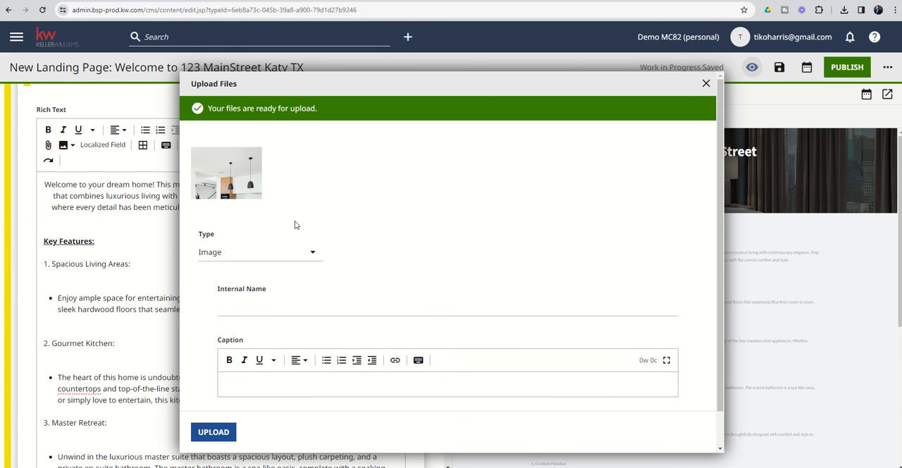
{"action": "mouse_move", "coordinate": [214, 434]}
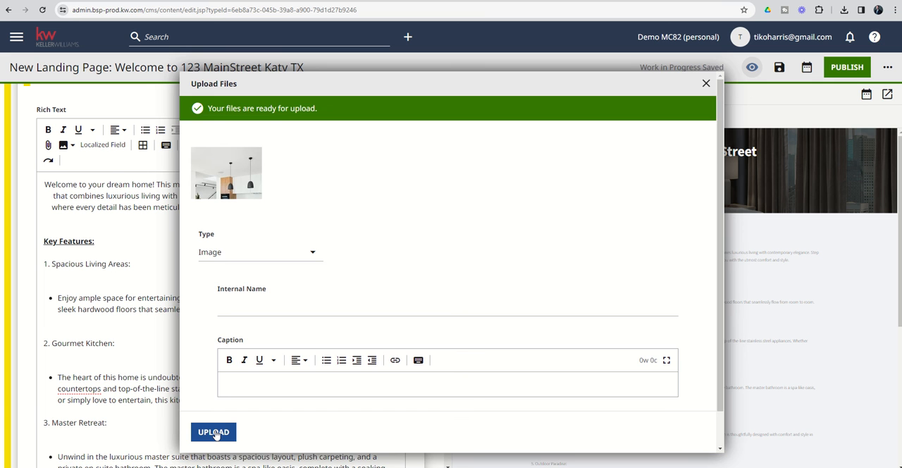
{"action": "left_click", "coordinate": [213, 431]}
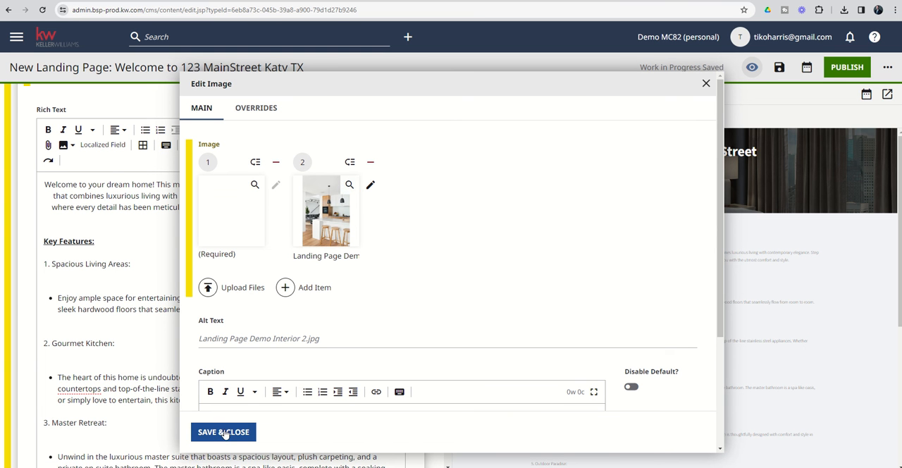
{"action": "left_click", "coordinate": [222, 431]}
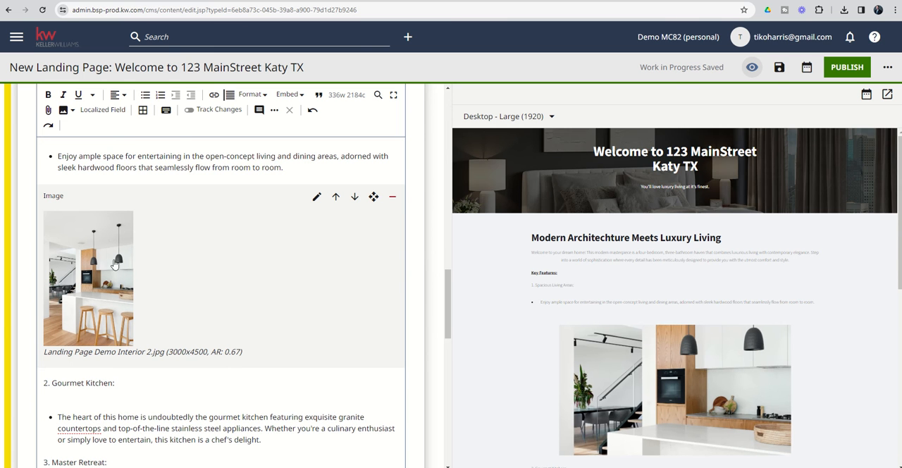
Add an empty line above the '4. Additional Bedrooms' heading and place the cursor on it
{"action": "scroll", "scroll_direction": "down", "scroll_amount": 3}
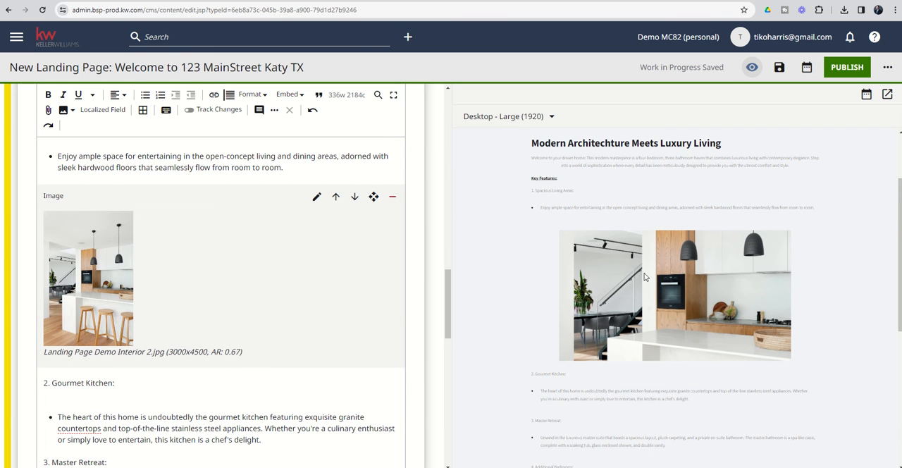
{"action": "mouse_move", "coordinate": [631, 333]}
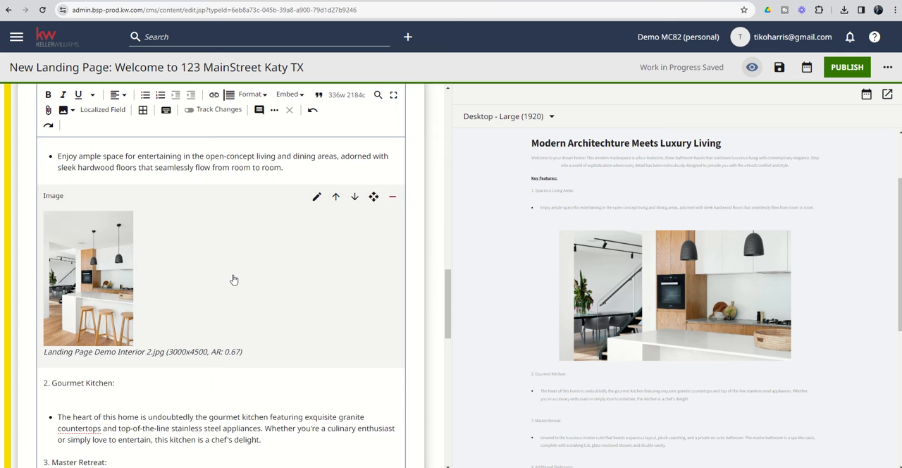
{"action": "scroll", "scroll_direction": "down", "scroll_amount": 3}
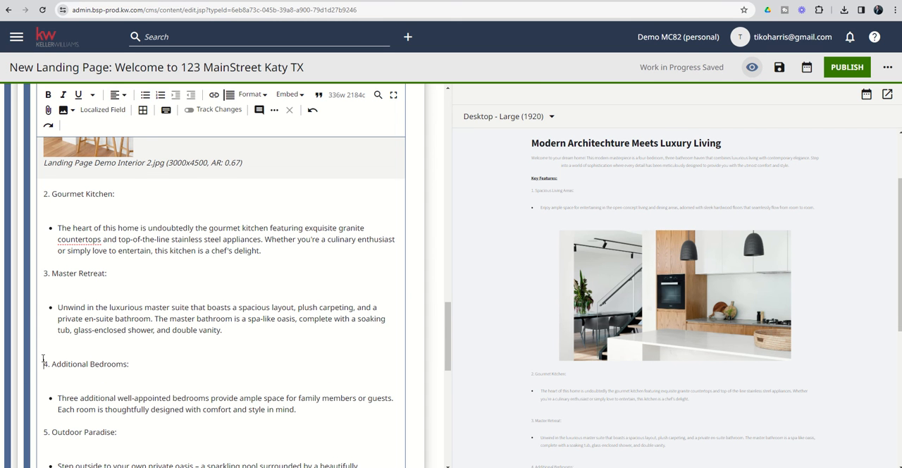
{"action": "left_click", "coordinate": [145, 94]}
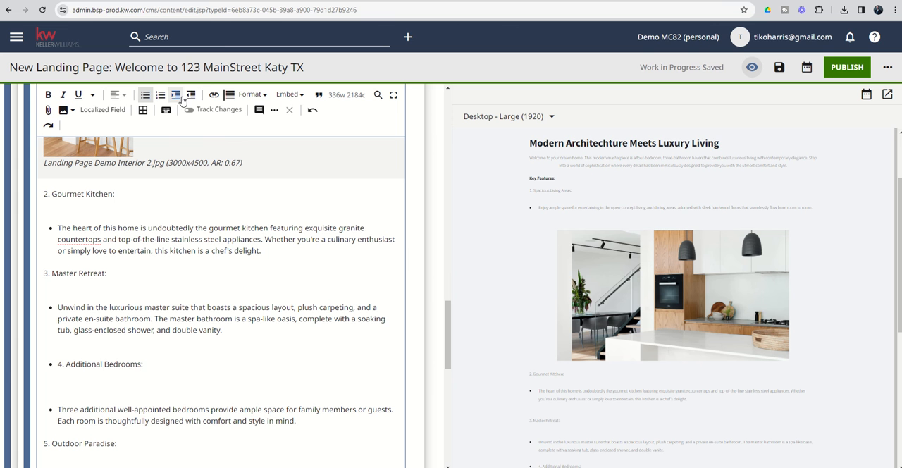
{"action": "left_click", "coordinate": [175, 95]}
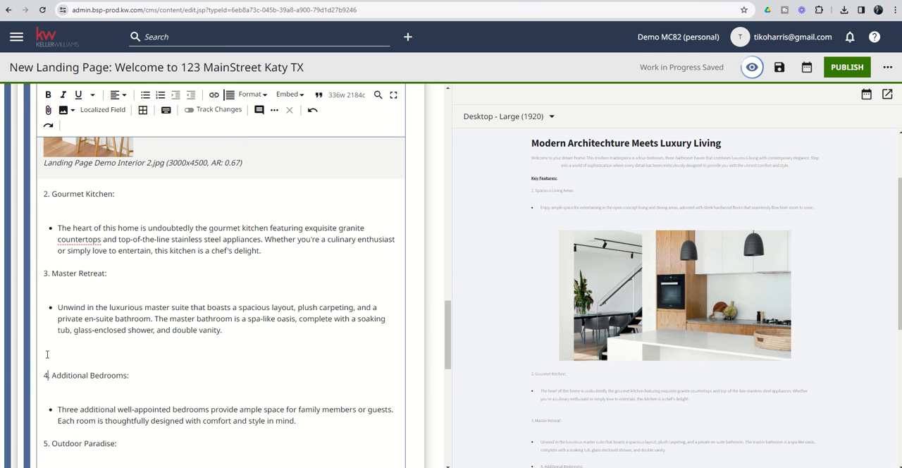
Insert Landing Page Demo Interior 3.jpg as an uploaded image below the Master Retreat description
{"action": "left_click", "coordinate": [63, 110]}
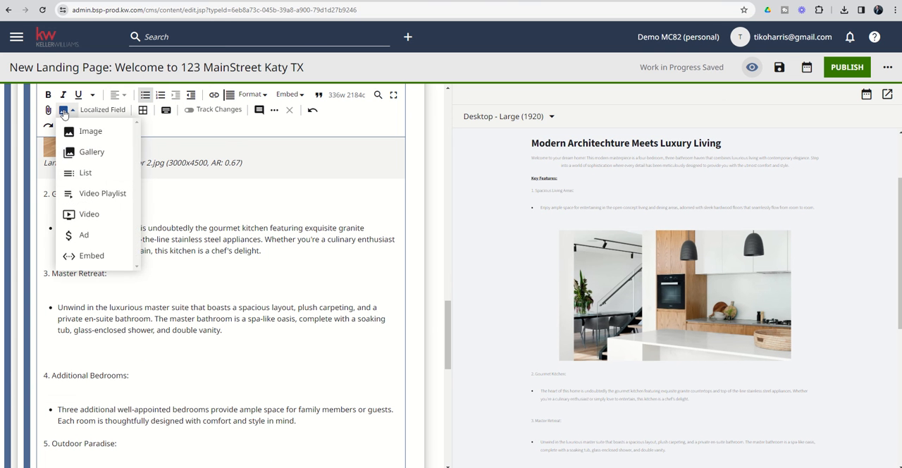
{"action": "left_click", "coordinate": [90, 131]}
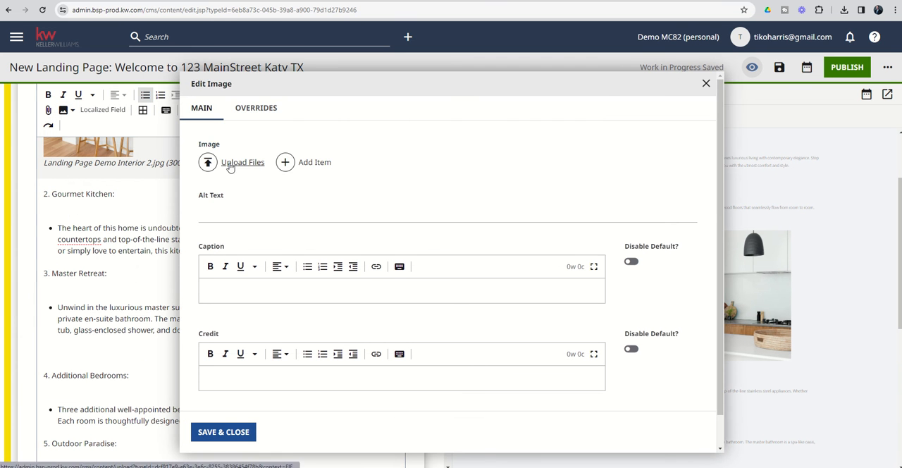
{"action": "left_click", "coordinate": [242, 162]}
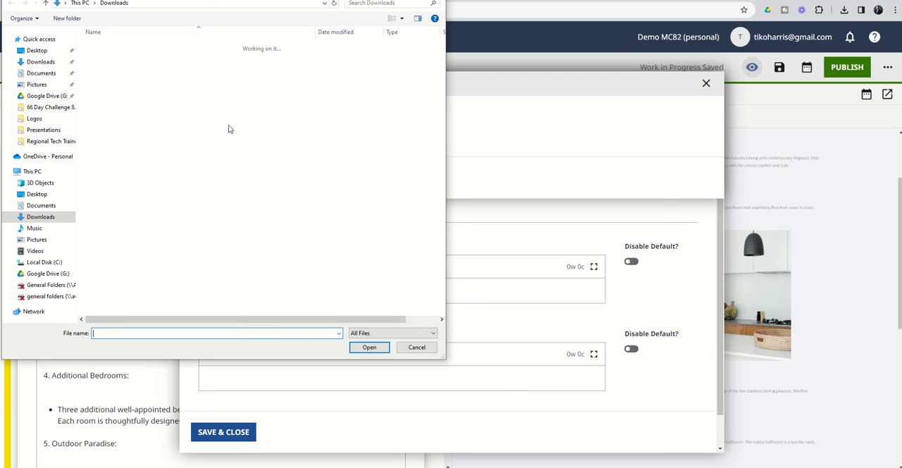
{"action": "left_click", "coordinate": [133, 89]}
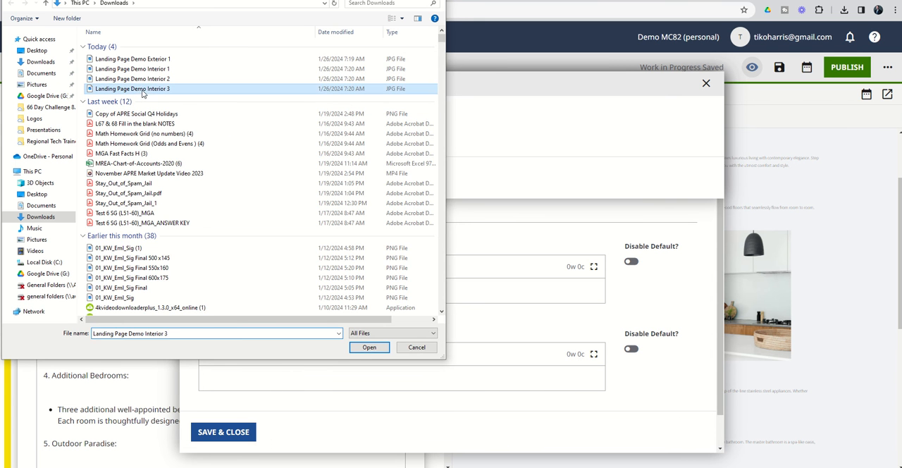
{"action": "left_click", "coordinate": [369, 346]}
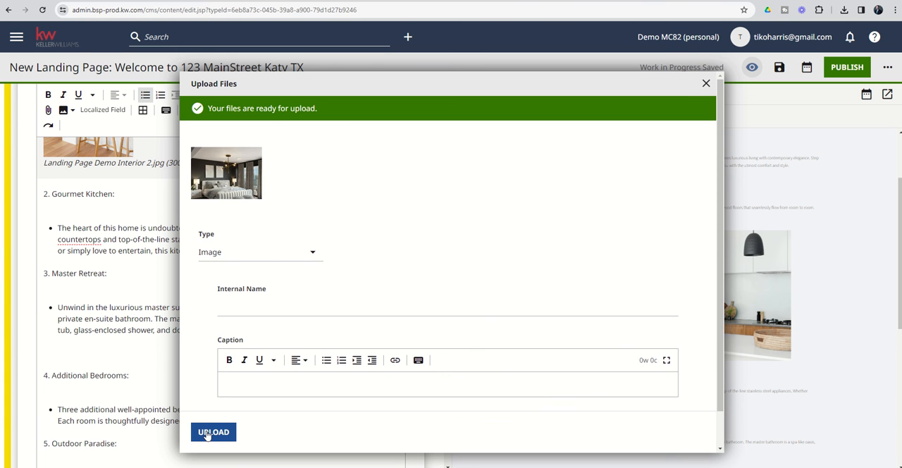
{"action": "left_click", "coordinate": [213, 432]}
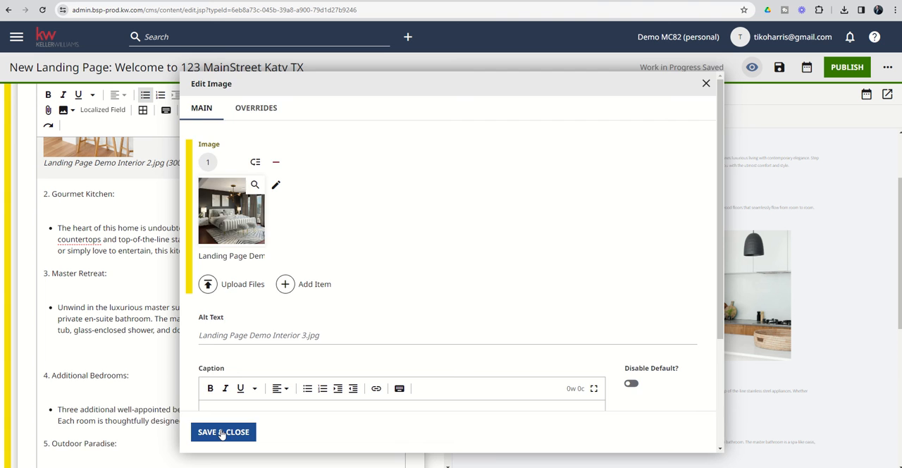
{"action": "left_click", "coordinate": [223, 432]}
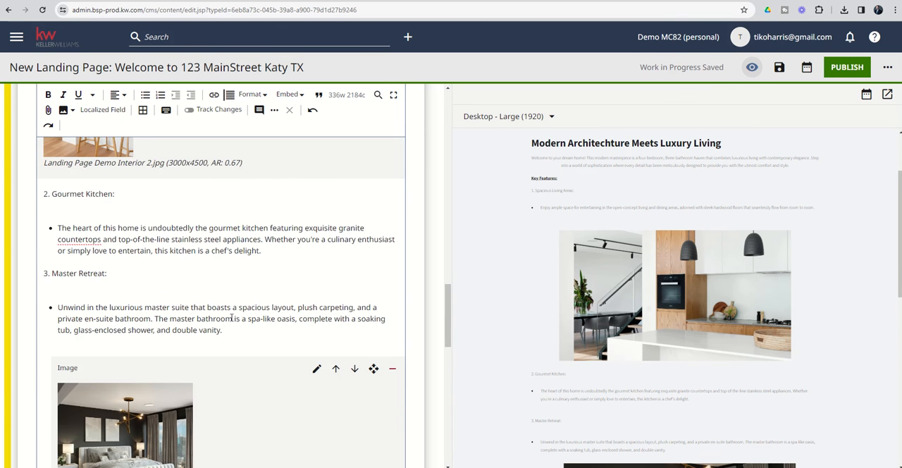
{"action": "scroll", "scroll_direction": "down", "scroll_amount": 3}
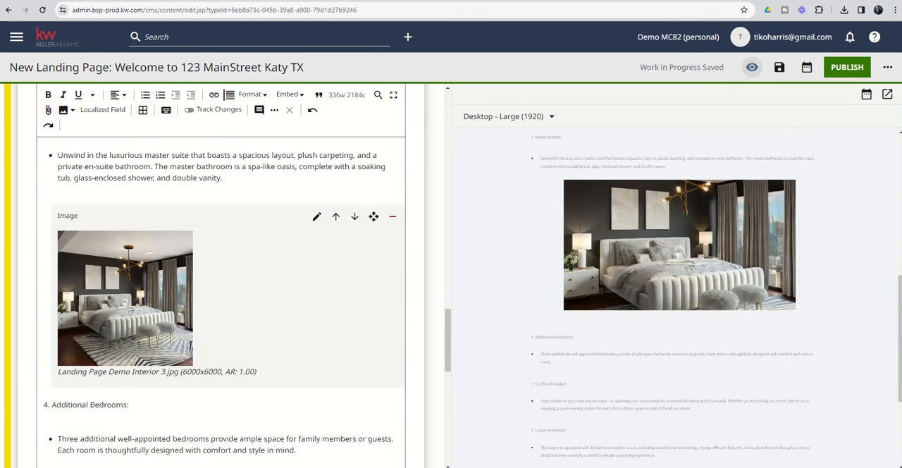
Insert Landing Page Demo Exterior 1.jpg as an uploaded image below the Outdoor Paradise section
{"action": "scroll", "scroll_direction": "down", "scroll_amount": 3}
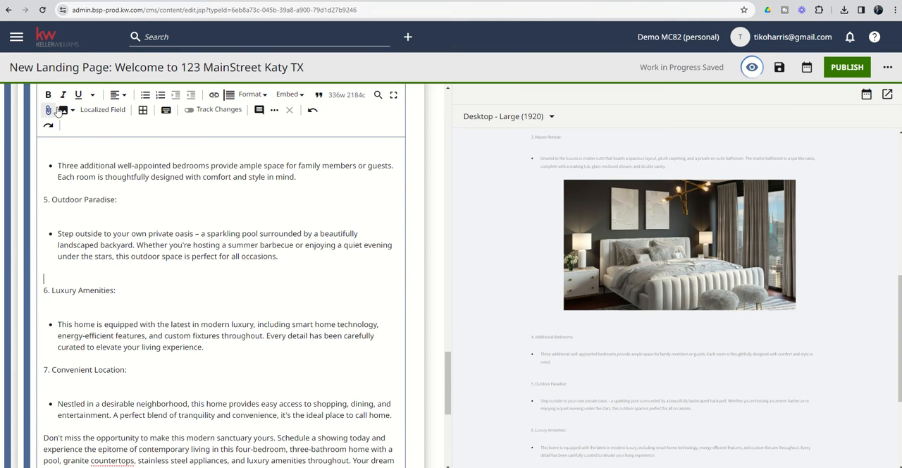
{"action": "left_click", "coordinate": [62, 110]}
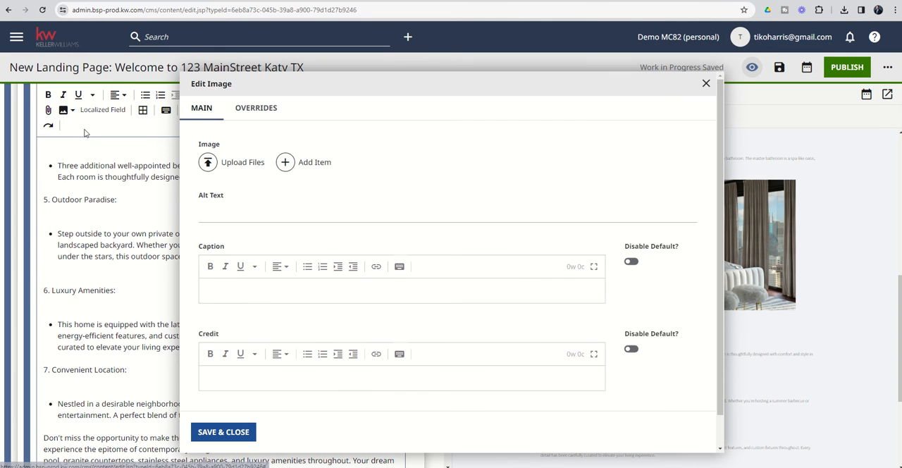
{"action": "left_click", "coordinate": [232, 162]}
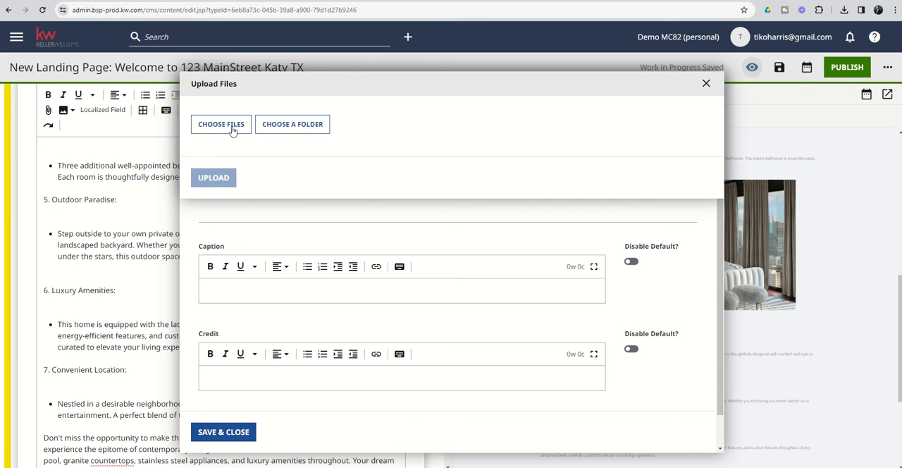
{"action": "left_click", "coordinate": [220, 124]}
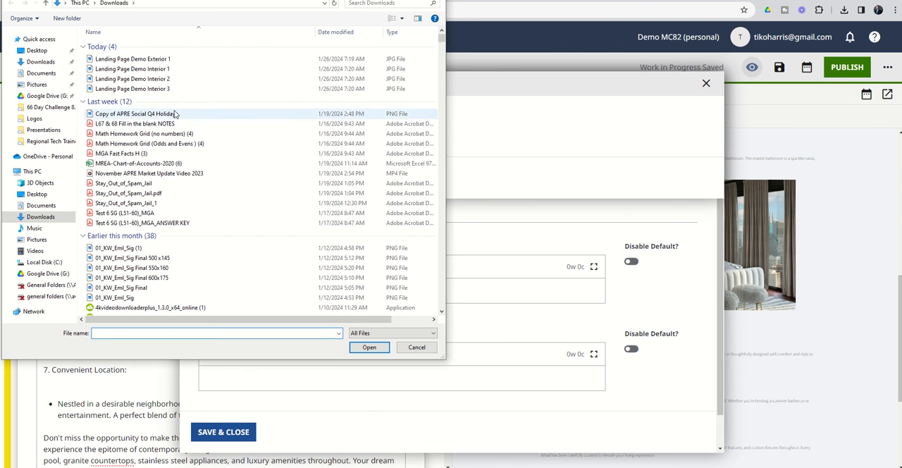
{"action": "left_click", "coordinate": [133, 60]}
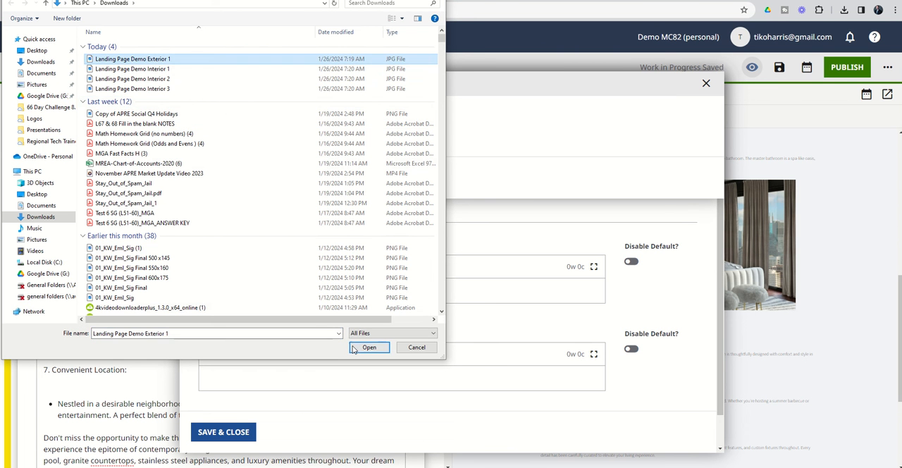
{"action": "left_click", "coordinate": [369, 347]}
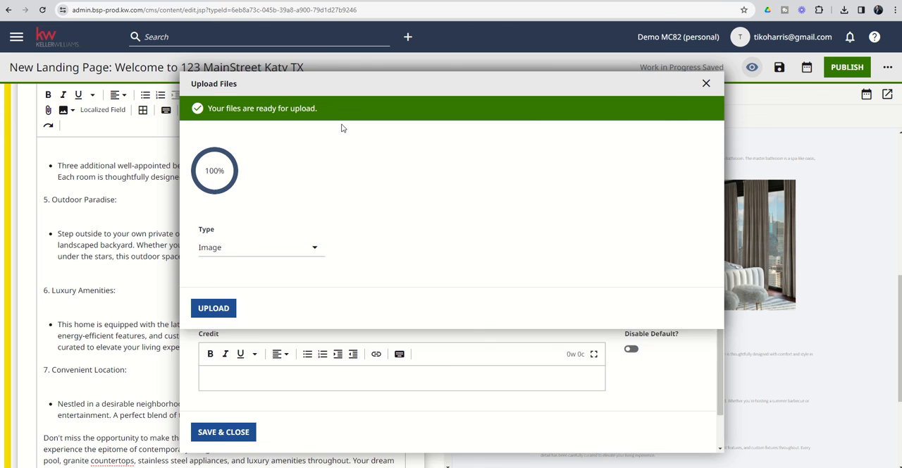
{"action": "left_click", "coordinate": [214, 307]}
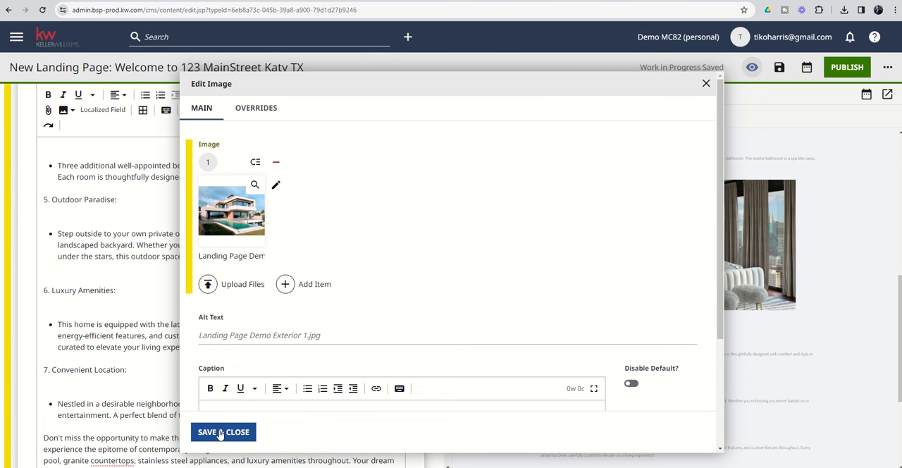
{"action": "left_click", "coordinate": [222, 431]}
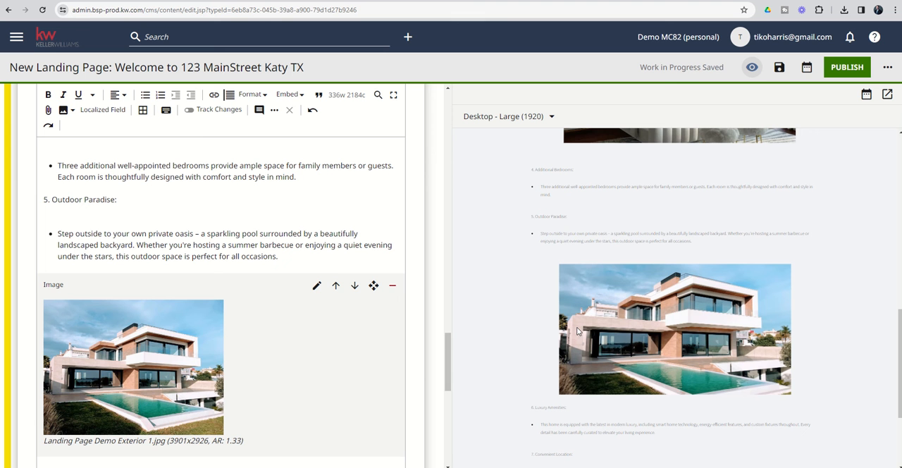
{"action": "scroll", "scroll_direction": "down", "scroll_amount": 3}
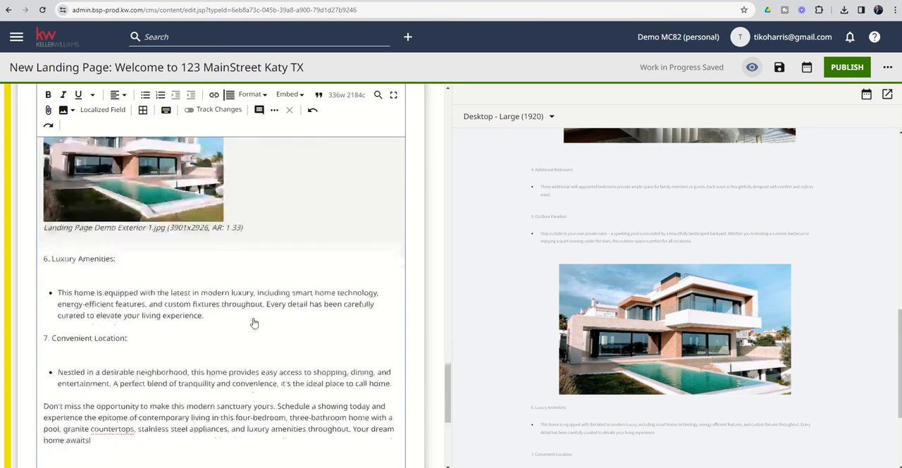
Add a Video module below the listing text and start a new Video (YouTube URL) item
{"action": "scroll", "scroll_direction": "down", "scroll_amount": 3}
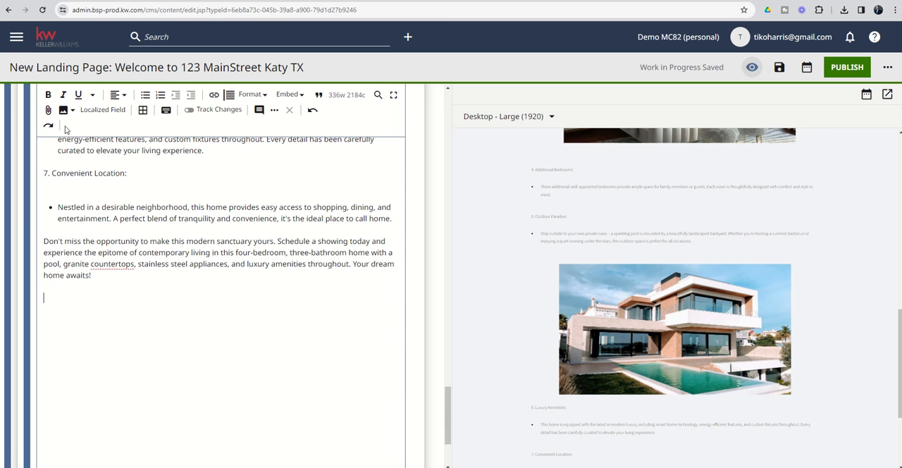
{"action": "left_click", "coordinate": [62, 110]}
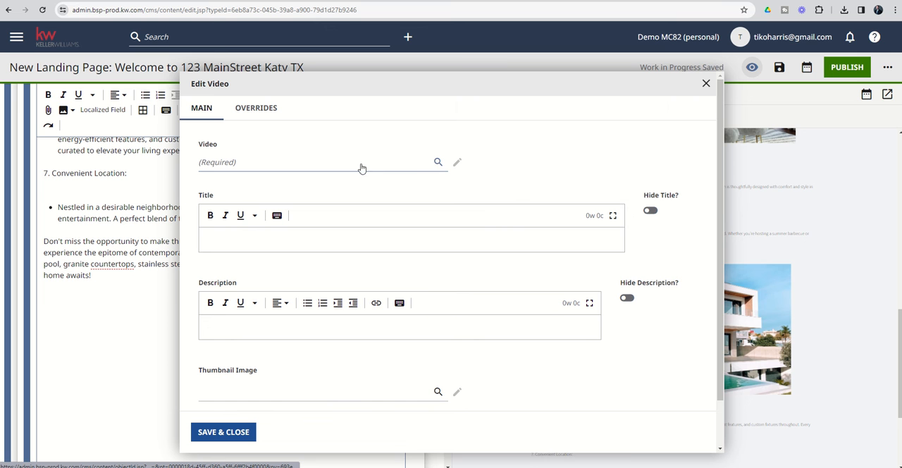
{"action": "mouse_move", "coordinate": [437, 162]}
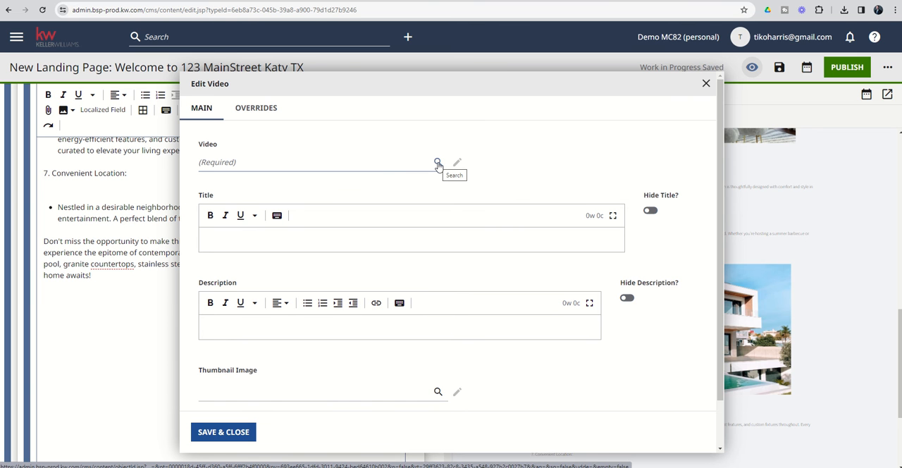
{"action": "left_click", "coordinate": [437, 164]}
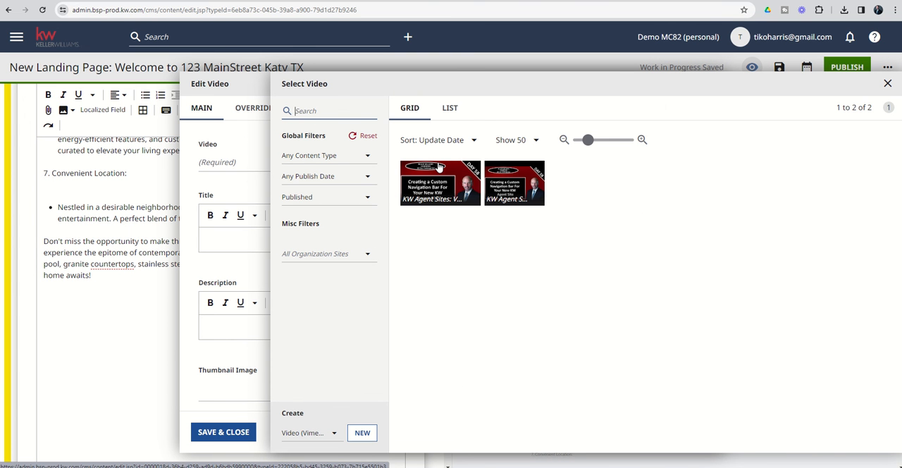
{"action": "mouse_move", "coordinate": [454, 234]}
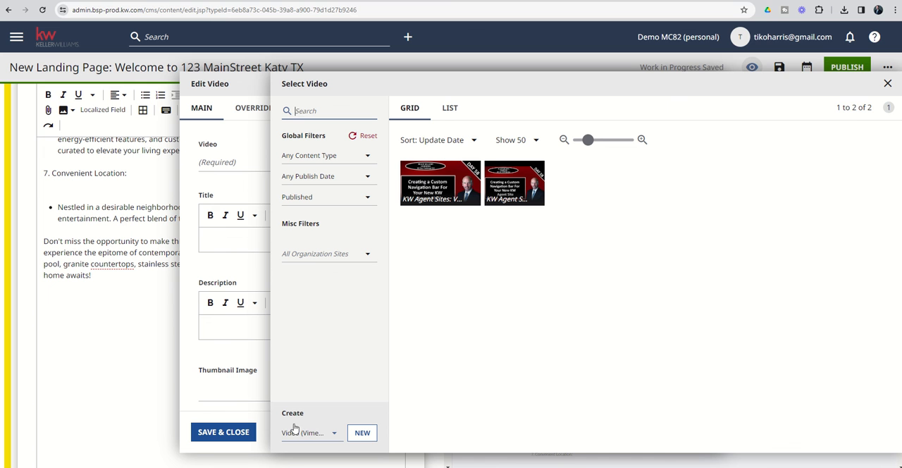
{"action": "mouse_move", "coordinate": [336, 437]}
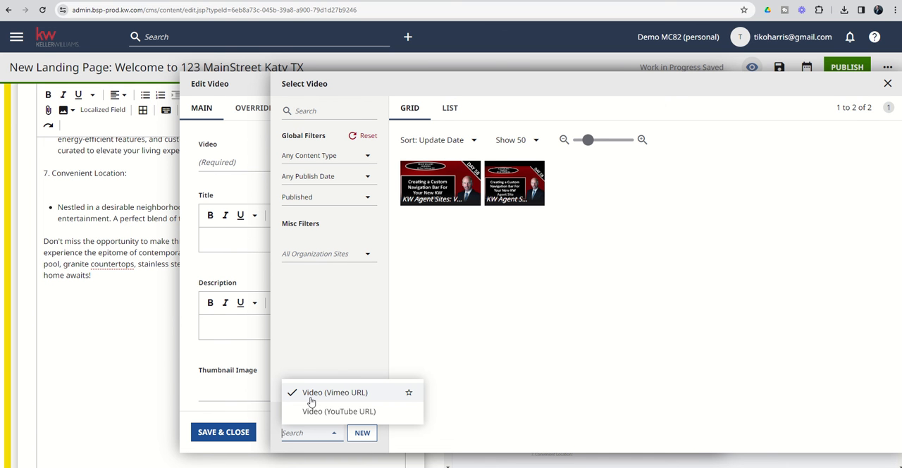
{"action": "mouse_move", "coordinate": [355, 401]}
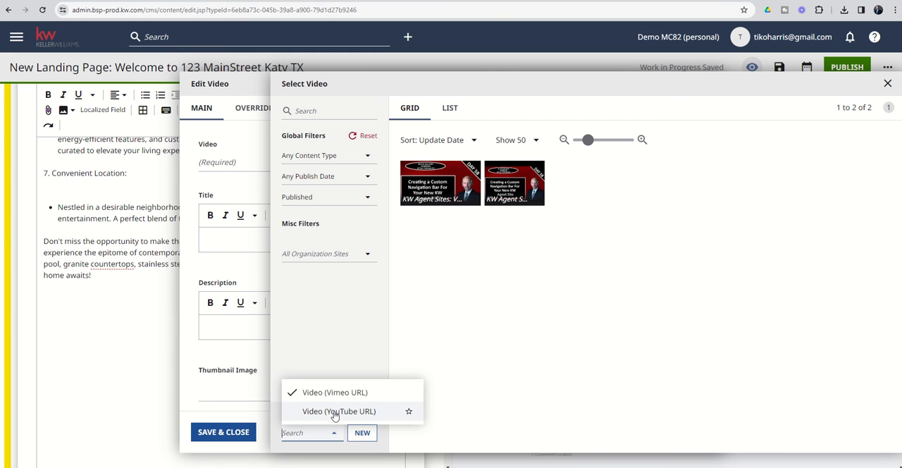
{"action": "left_click", "coordinate": [338, 411]}
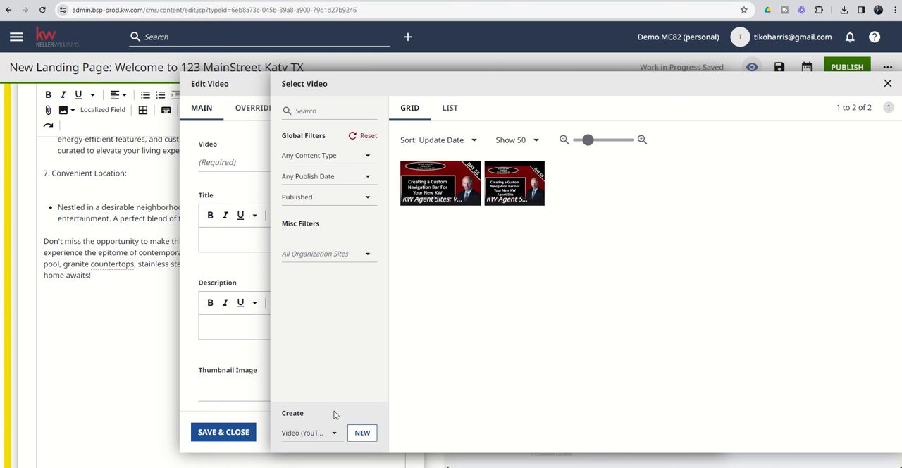
{"action": "left_click", "coordinate": [363, 433]}
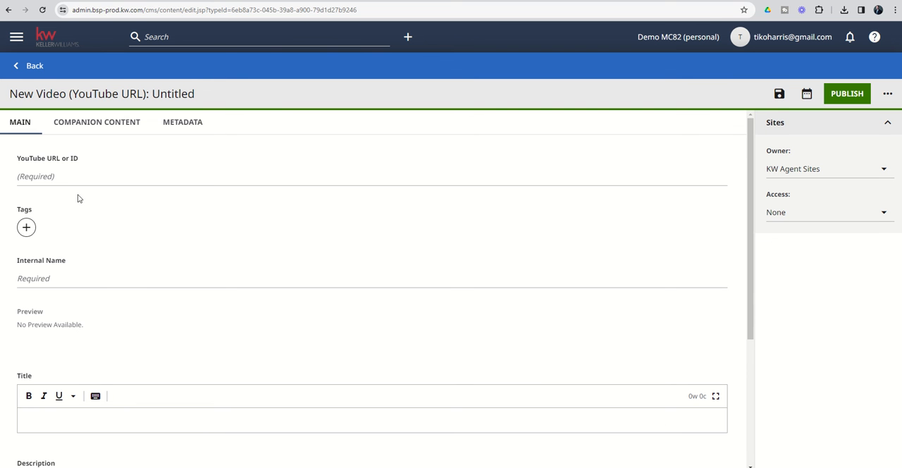
{"action": "left_click", "coordinate": [81, 176]}
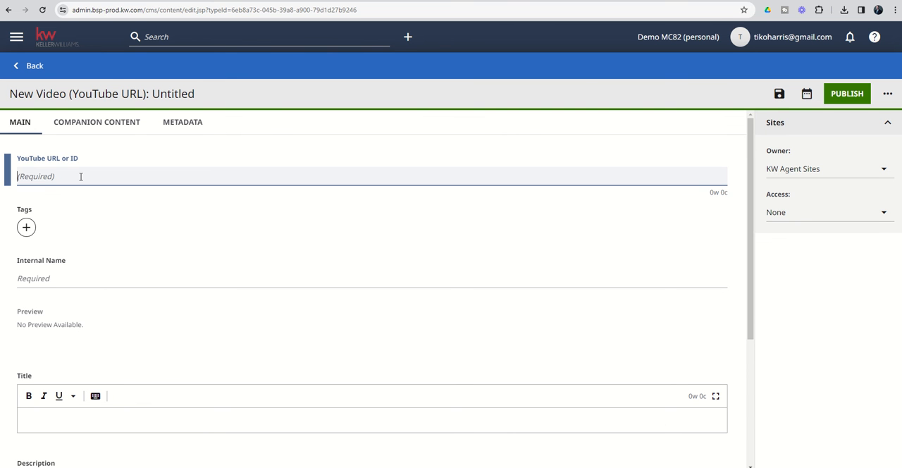
{"action": "type", "text": "https://youtu.be/NcQYLCkyGZo"}
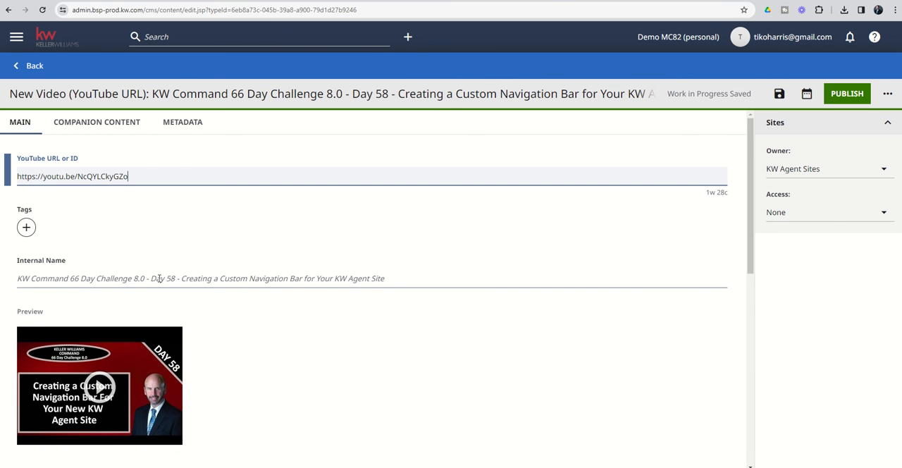
{"action": "scroll", "scroll_direction": "down", "scroll_amount": 3}
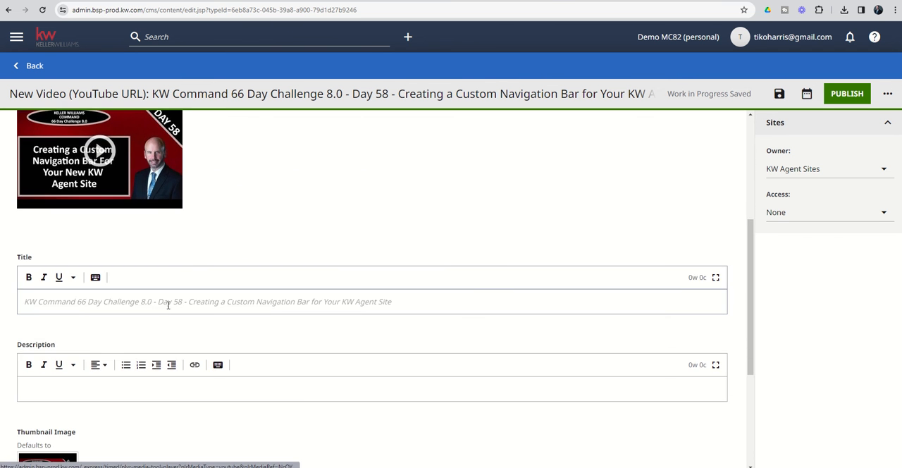
{"action": "mouse_move", "coordinate": [254, 304]}
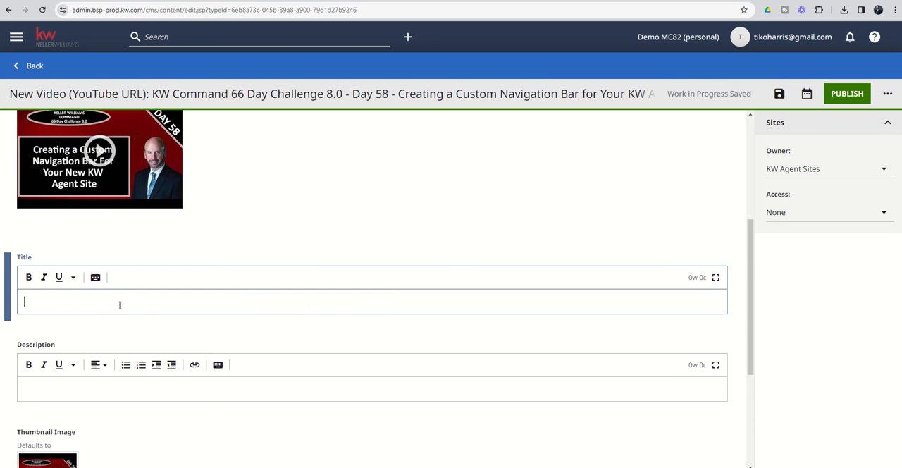
{"action": "type", "text": "Your Owwn Custom Title"}
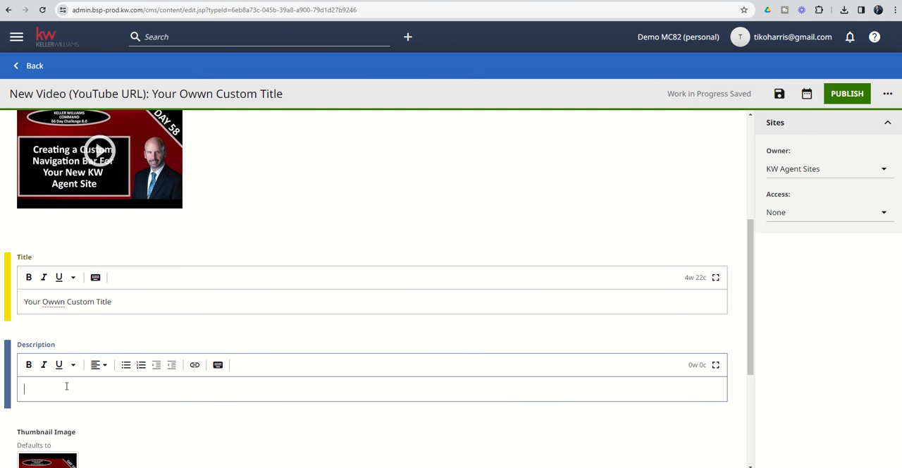
{"action": "type", "text": "Video description would go here."}
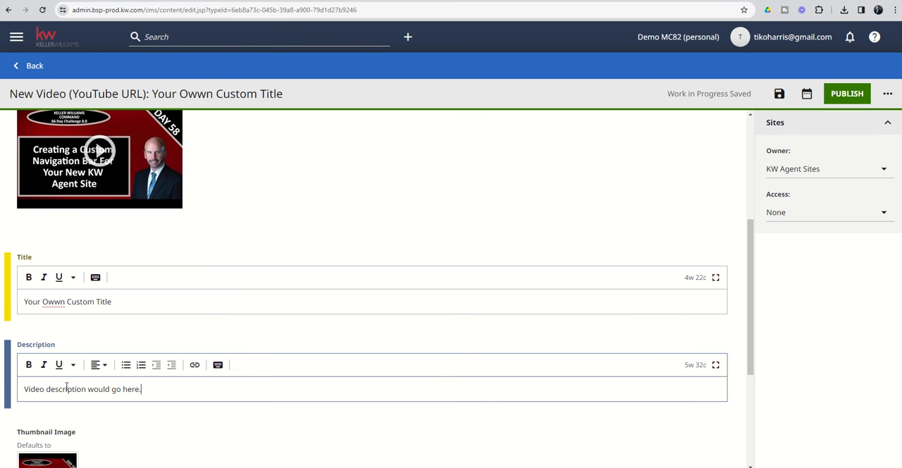
Save the Day 58 video module onto the landing page and check it in the preview
{"action": "scroll", "scroll_direction": "down", "scroll_amount": 3}
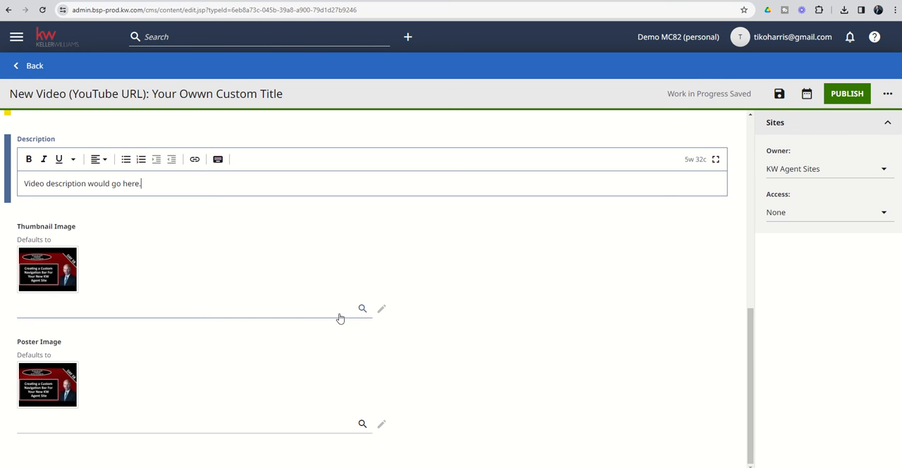
{"action": "mouse_move", "coordinate": [50, 280]}
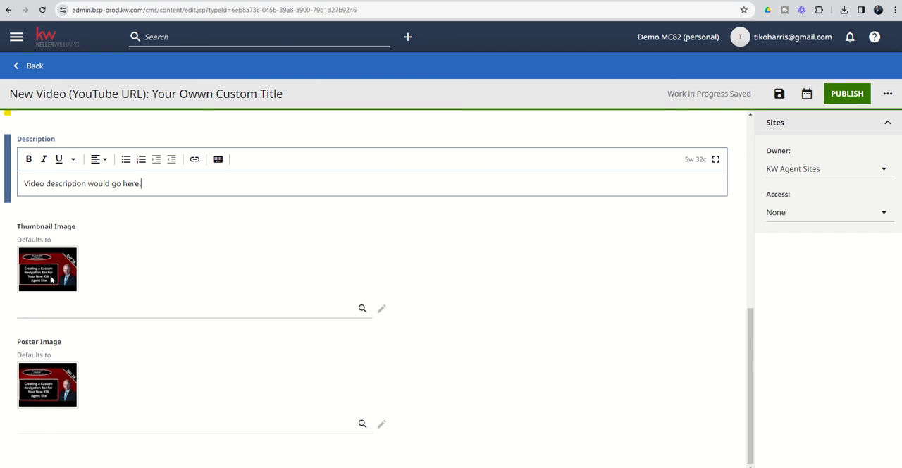
{"action": "mouse_move", "coordinate": [59, 389]}
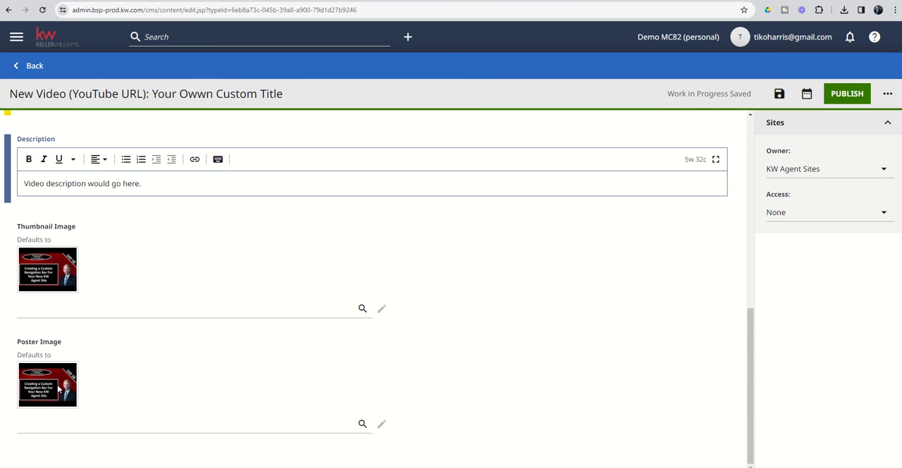
{"action": "mouse_move", "coordinate": [60, 366]}
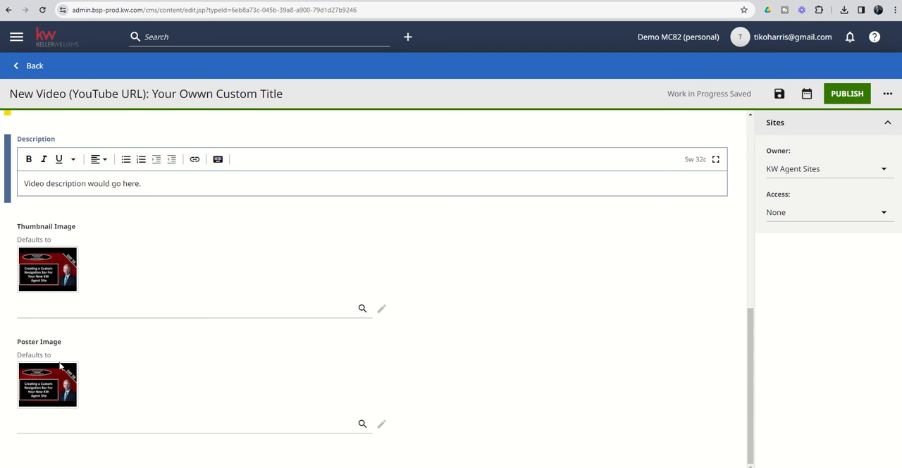
{"action": "mouse_move", "coordinate": [553, 315]}
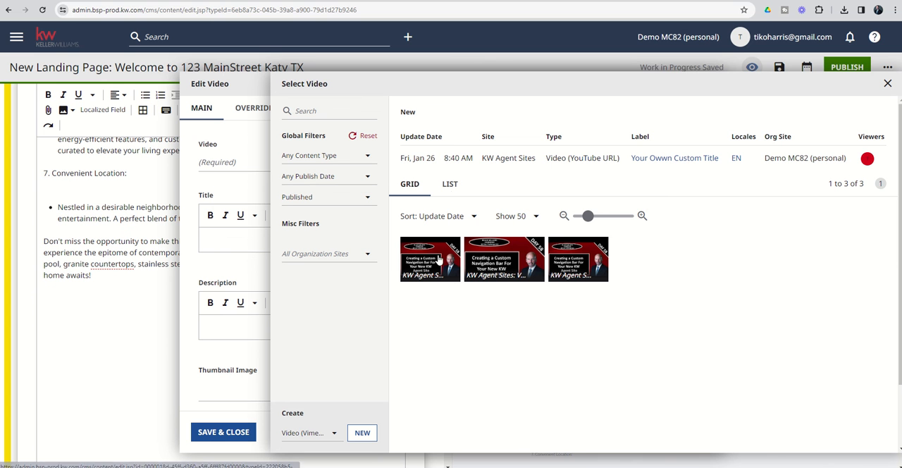
{"action": "mouse_move", "coordinate": [668, 158]}
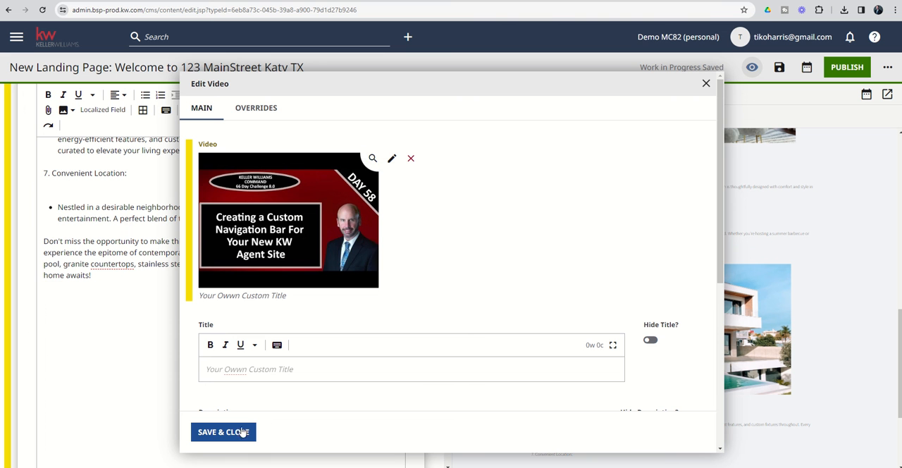
{"action": "left_click", "coordinate": [222, 432]}
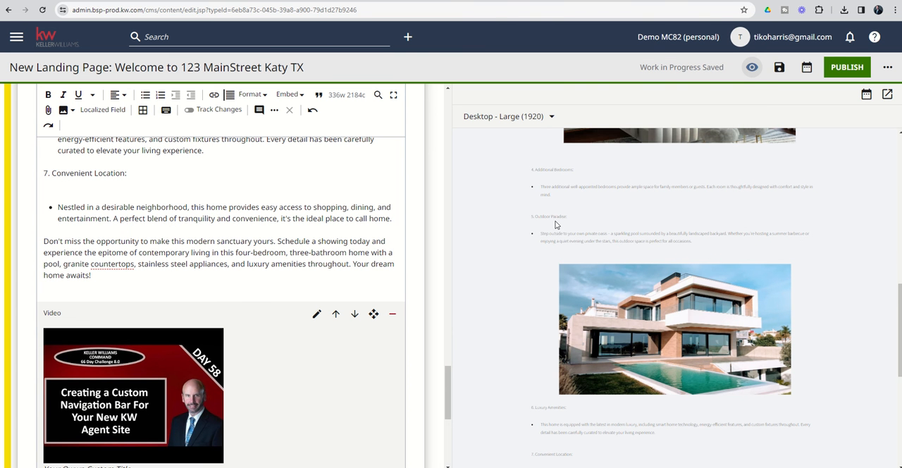
{"action": "scroll", "scroll_direction": "down", "scroll_amount": 3}
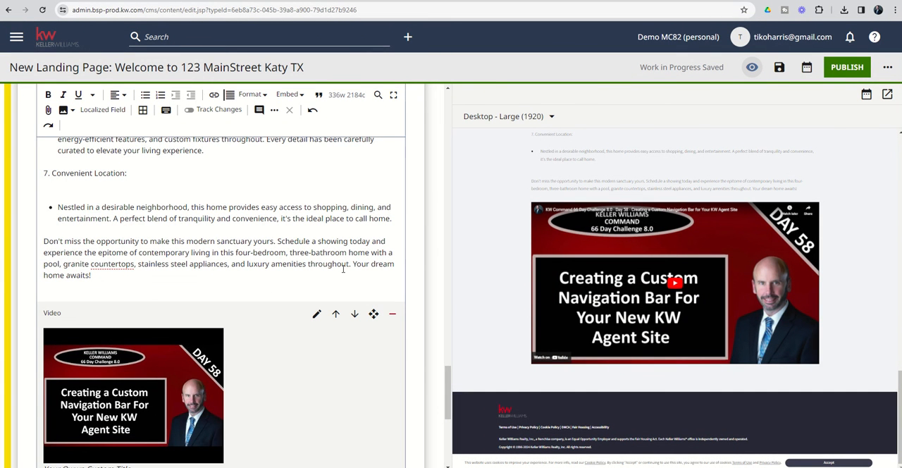
{"action": "scroll", "scroll_direction": "down", "scroll_amount": 3}
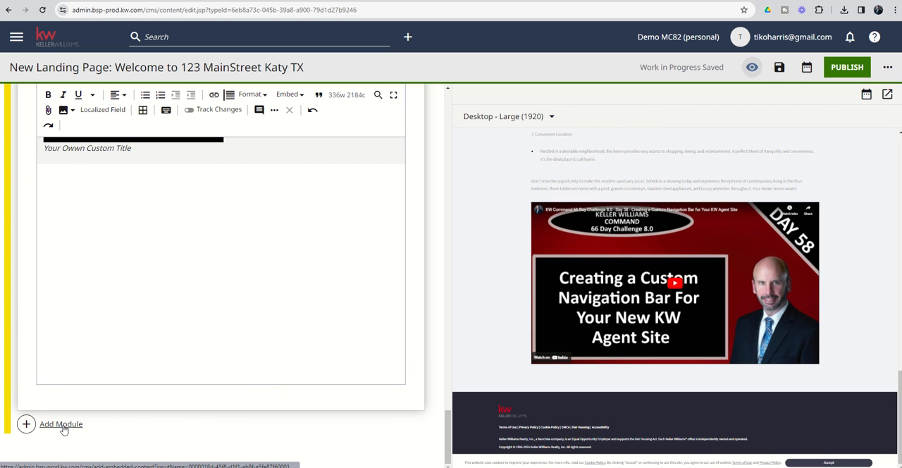
Add a module below the video, browsing the categories and choosing Form from Additional Modules
{"action": "left_click", "coordinate": [60, 423]}
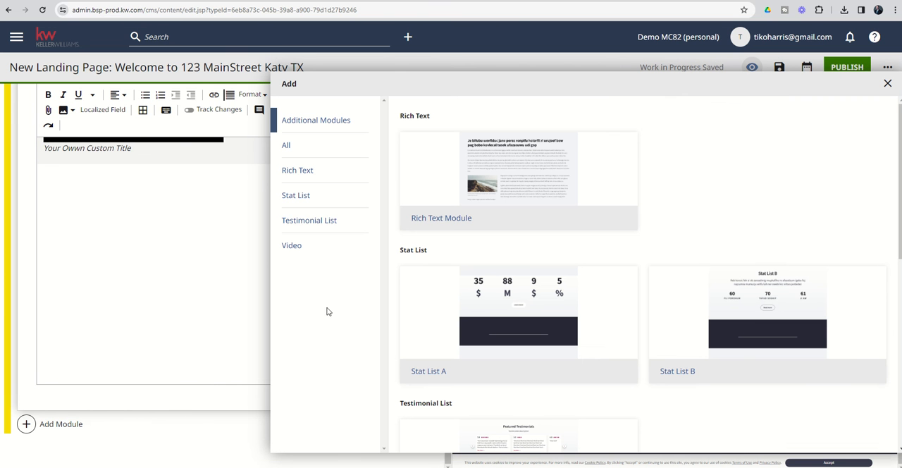
{"action": "left_click", "coordinate": [296, 195]}
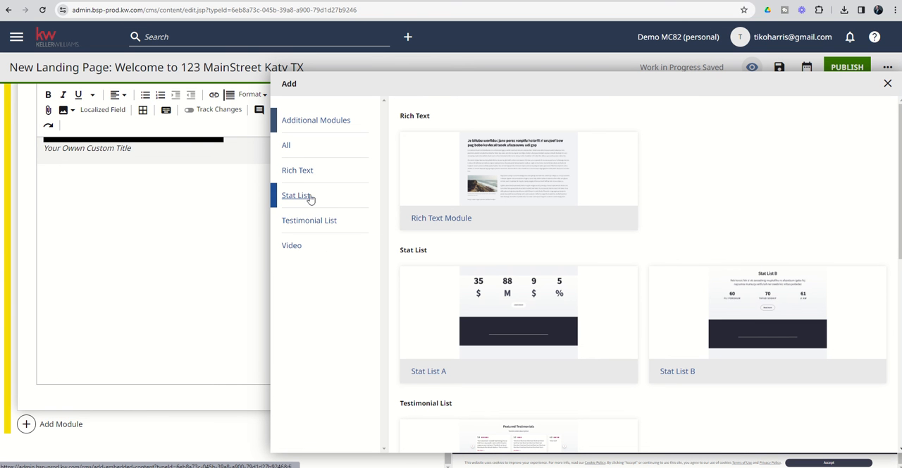
{"action": "left_click", "coordinate": [309, 220]}
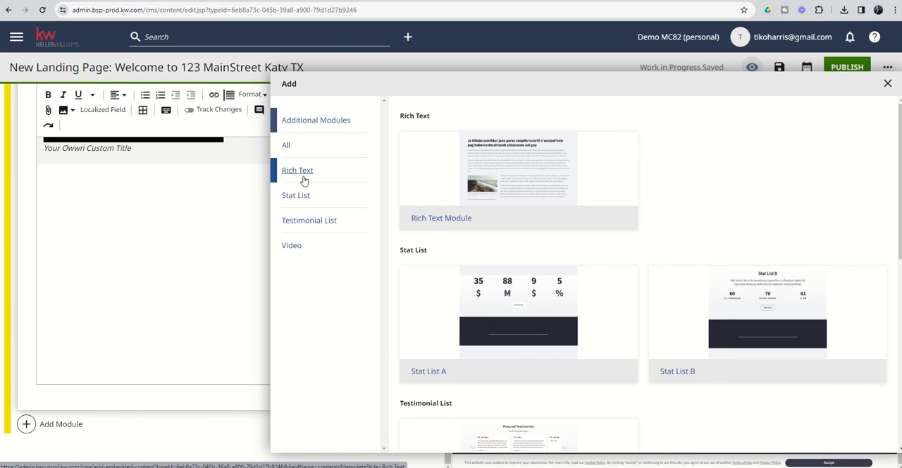
{"action": "left_click", "coordinate": [316, 120]}
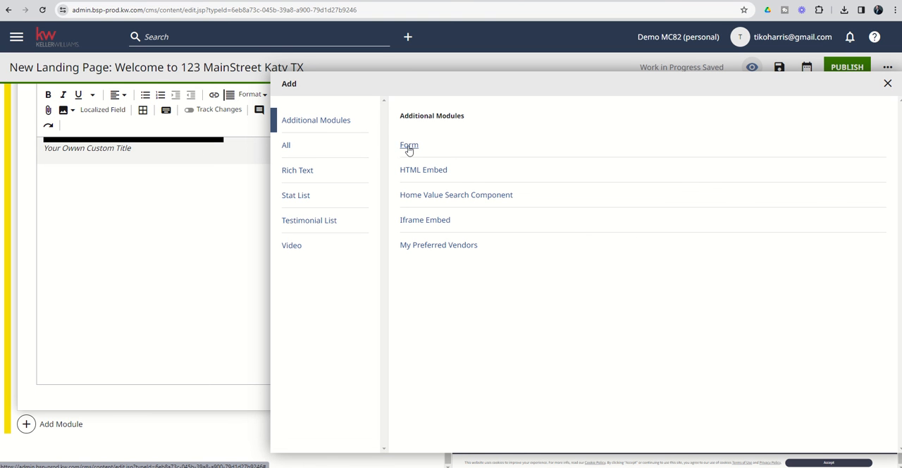
{"action": "left_click", "coordinate": [409, 146]}
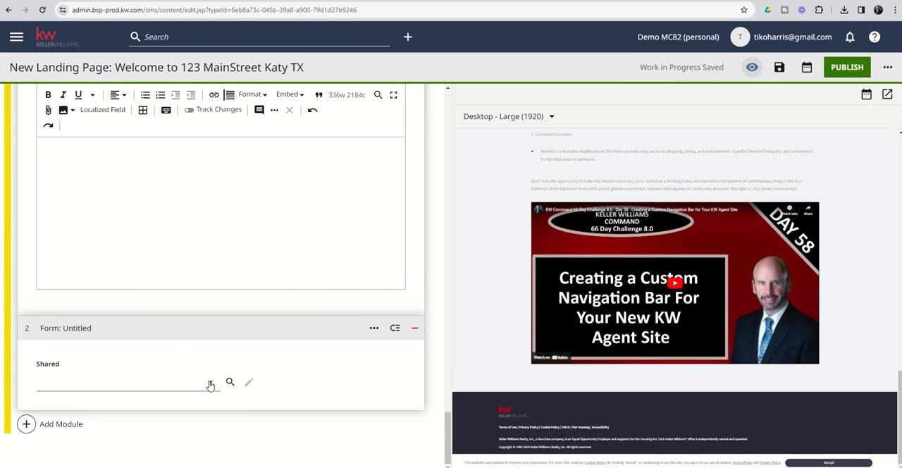
Attach the shared Contact Me form to the Form module and try its message field in the preview
{"action": "left_click", "coordinate": [210, 384]}
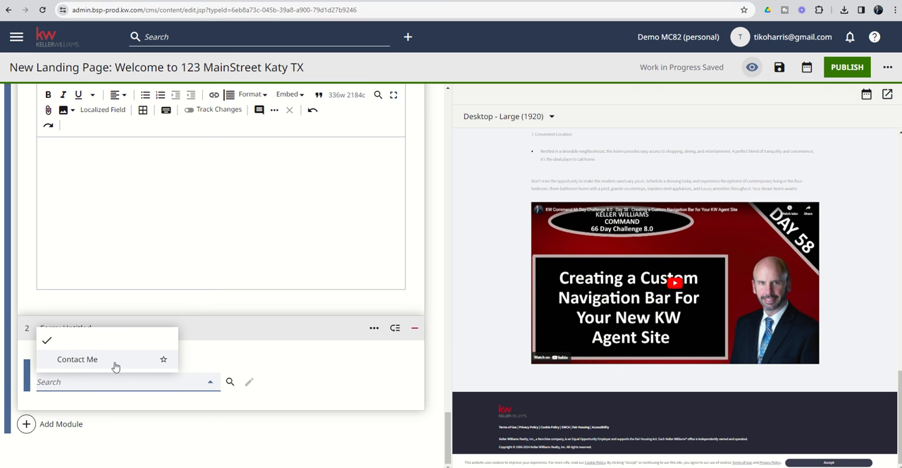
{"action": "left_click", "coordinate": [76, 358]}
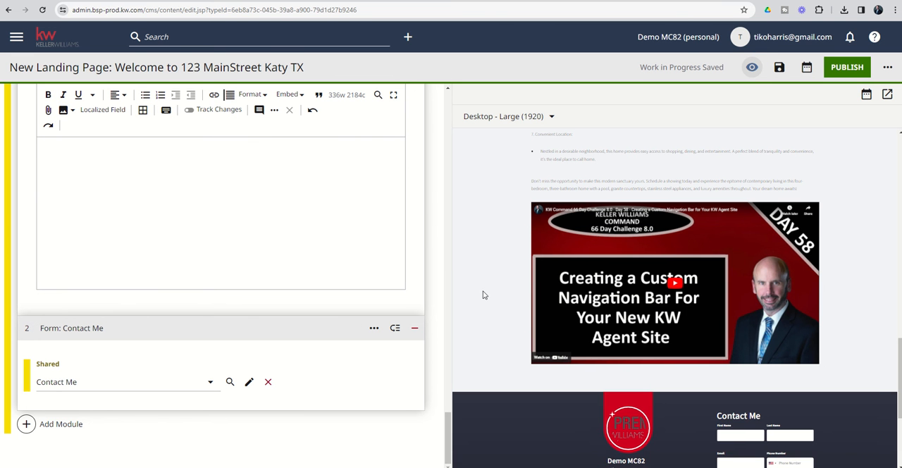
{"action": "scroll", "scroll_direction": "down", "scroll_amount": 3}
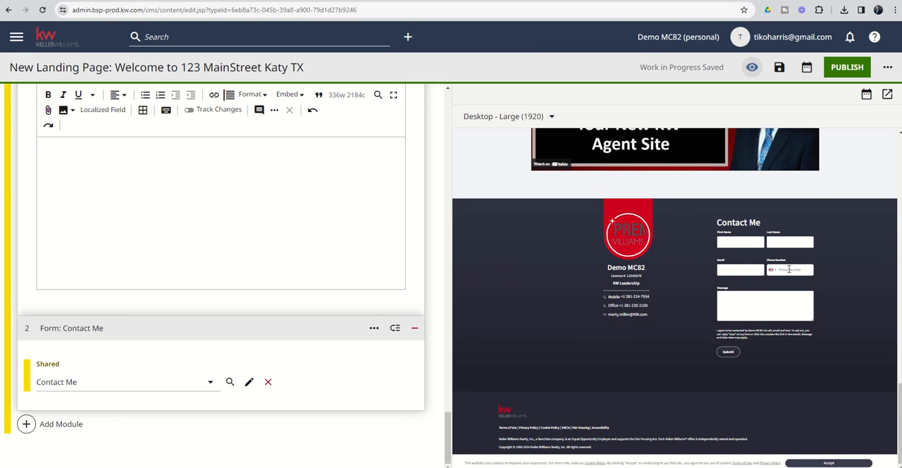
{"action": "mouse_move", "coordinate": [767, 326]}
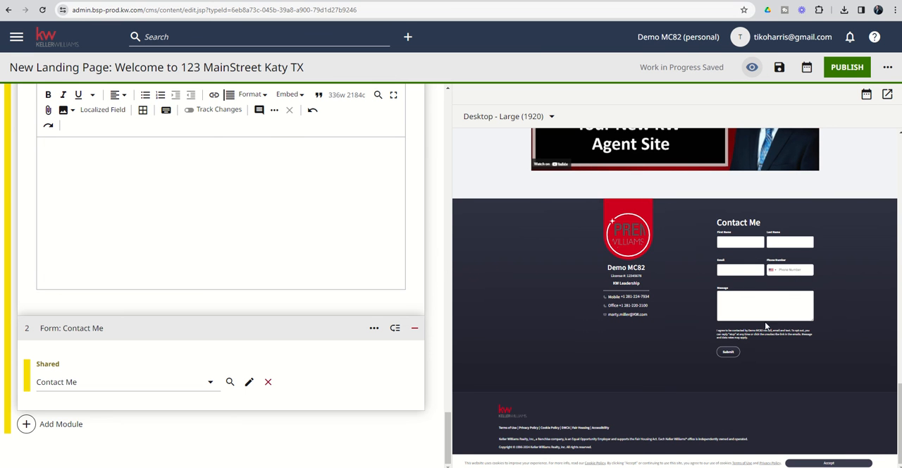
{"action": "left_click", "coordinate": [728, 352]}
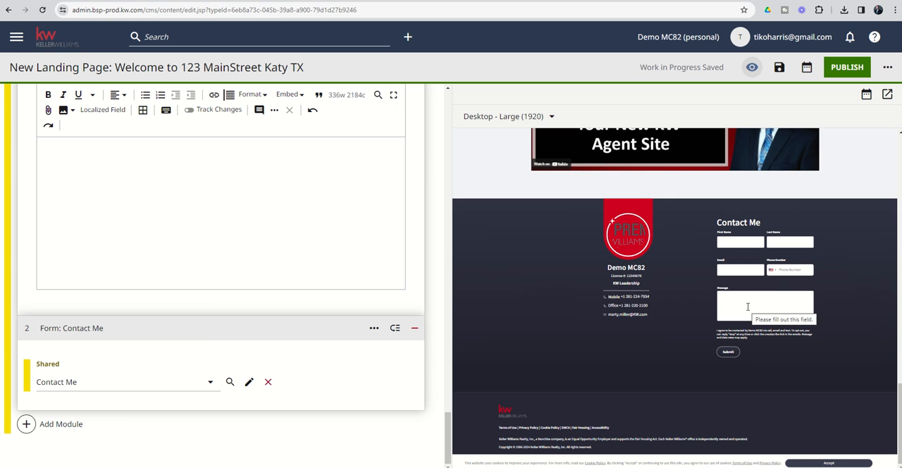
{"action": "mouse_move", "coordinate": [571, 304]}
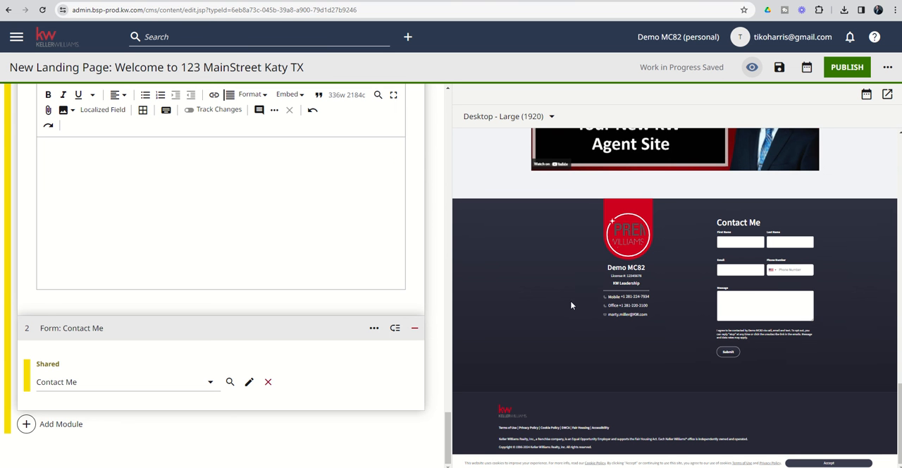
Scroll through the preview to review the form below the video
{"action": "scroll", "scroll_direction": "down", "scroll_amount": 3}
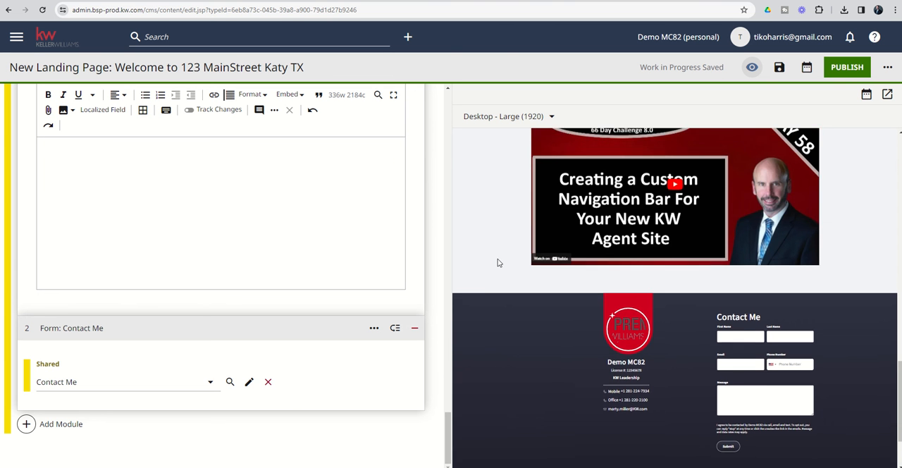
{"action": "scroll", "scroll_direction": "down", "scroll_amount": 3}
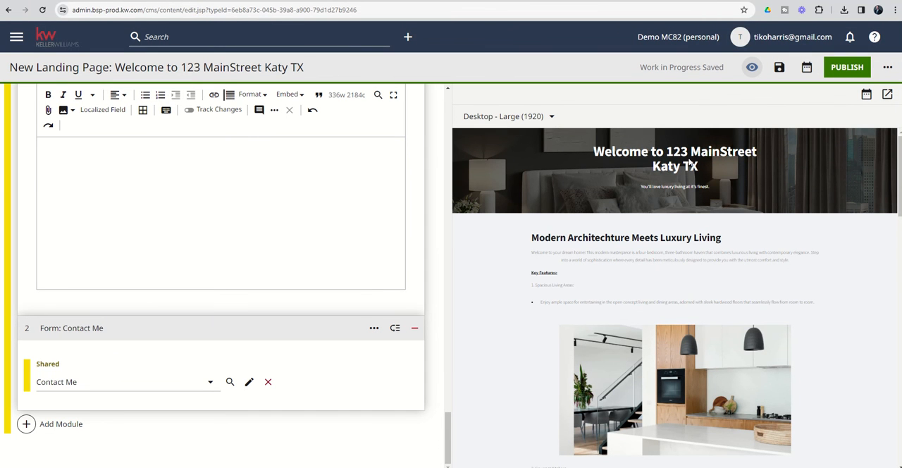
{"action": "scroll", "scroll_direction": "down", "scroll_amount": 3}
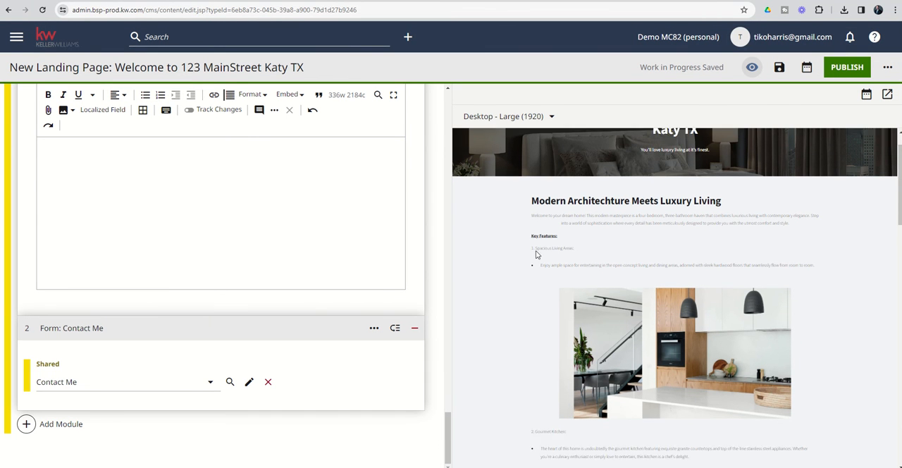
{"action": "scroll", "scroll_direction": "down", "scroll_amount": 3}
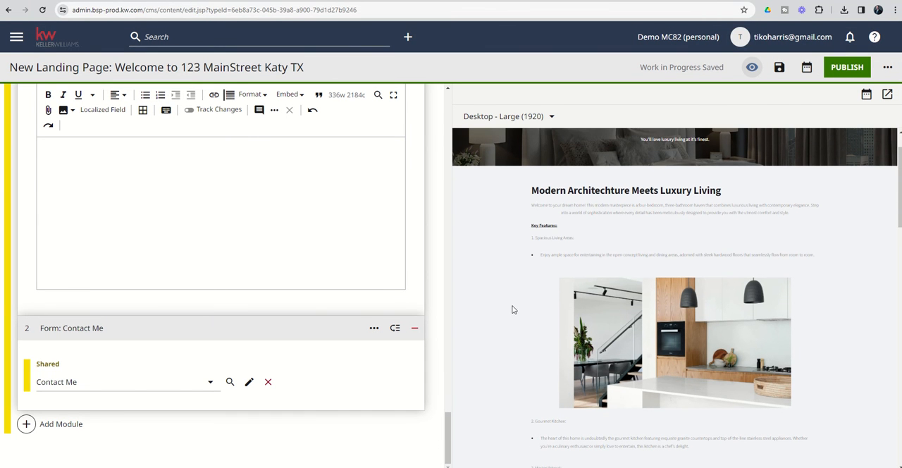
{"action": "mouse_move", "coordinate": [561, 340]}
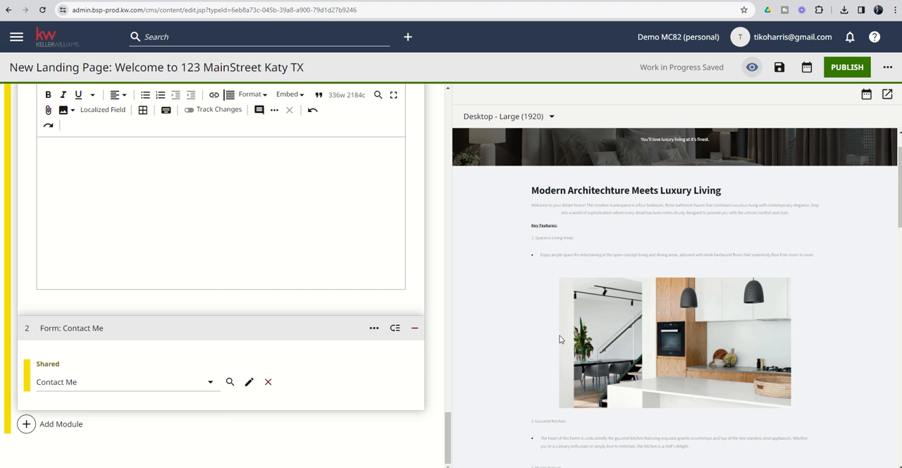
{"action": "scroll", "scroll_direction": "down", "scroll_amount": 3}
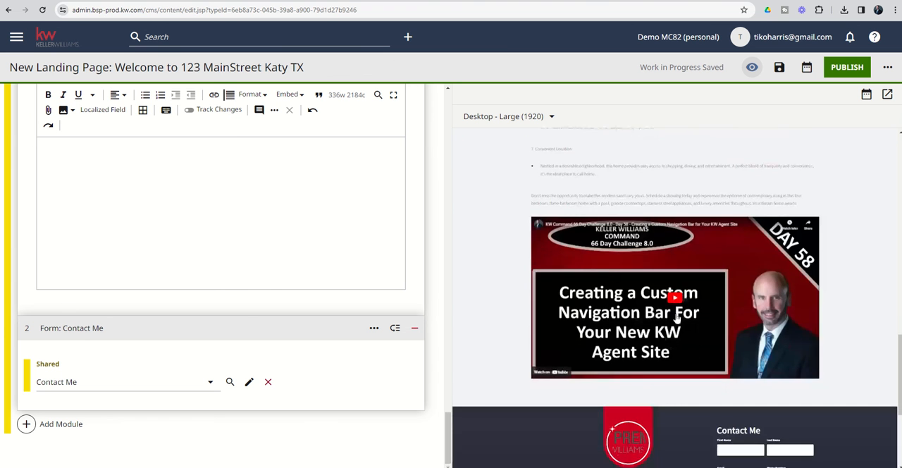
{"action": "scroll", "scroll_direction": "down", "scroll_amount": 3}
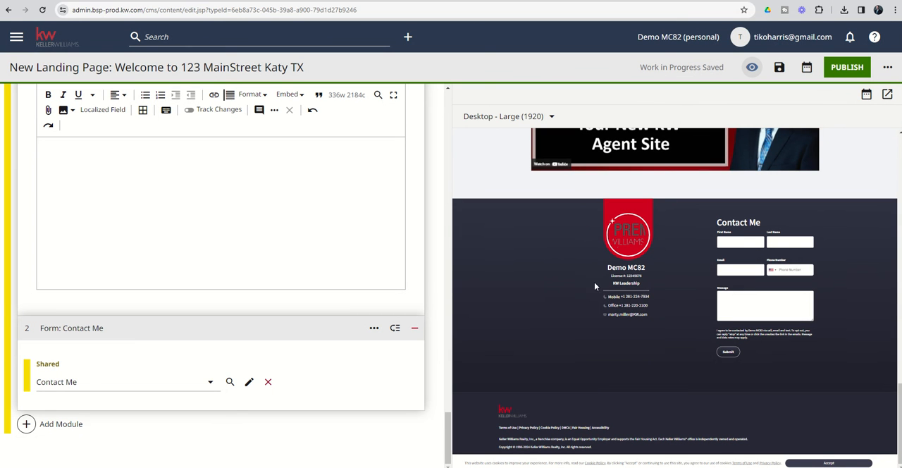
{"action": "mouse_move", "coordinate": [794, 186]}
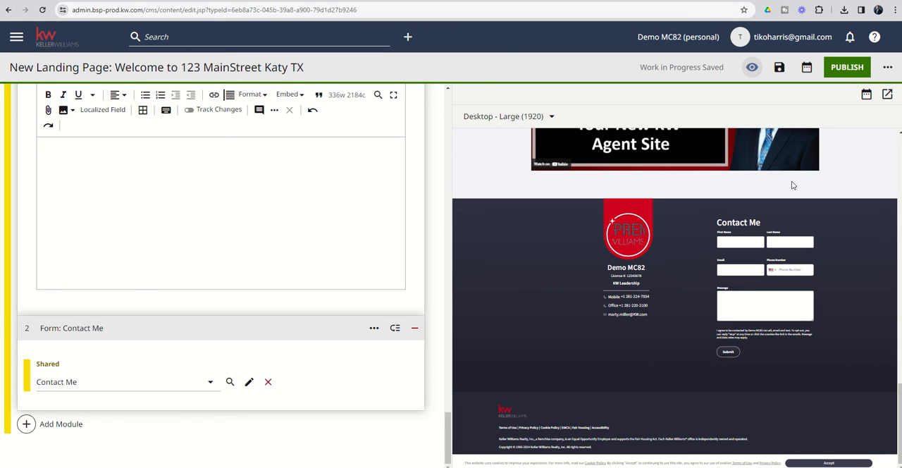
Publish the 'Welcome to 123 MainStreet Katy TX' landing page, generating its permalink URL
{"action": "left_click", "coordinate": [845, 68]}
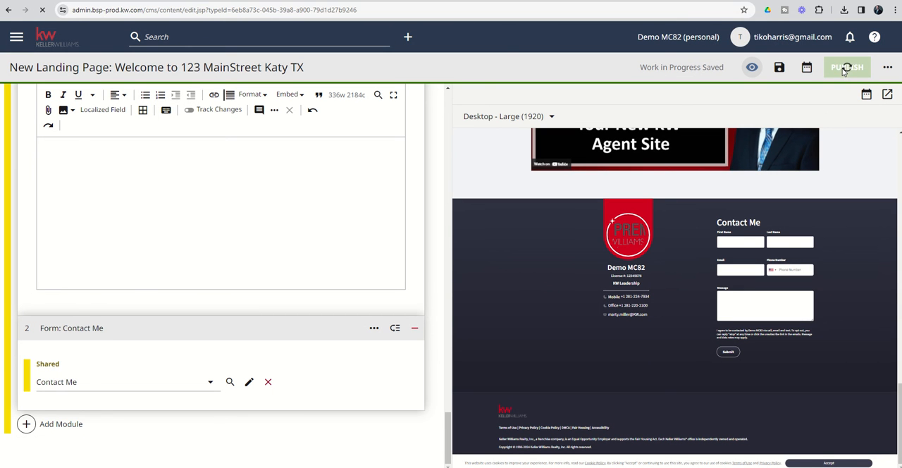
{"action": "left_click", "coordinate": [847, 68]}
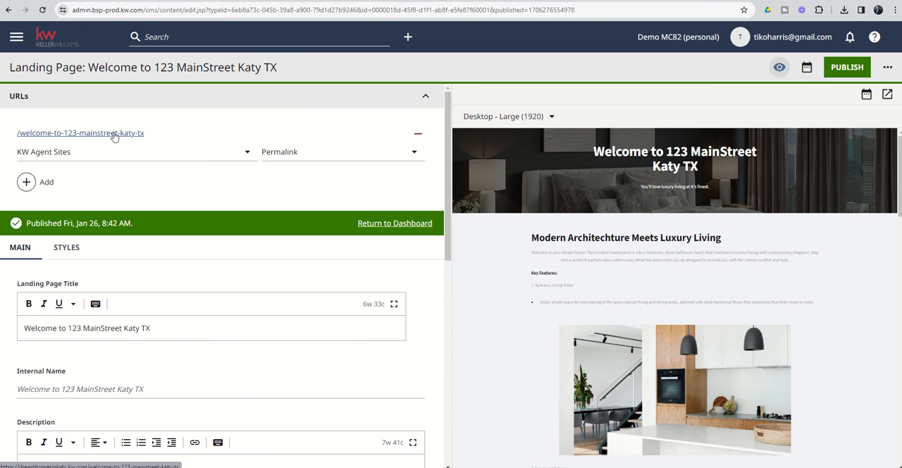
{"action": "mouse_move", "coordinate": [110, 135]}
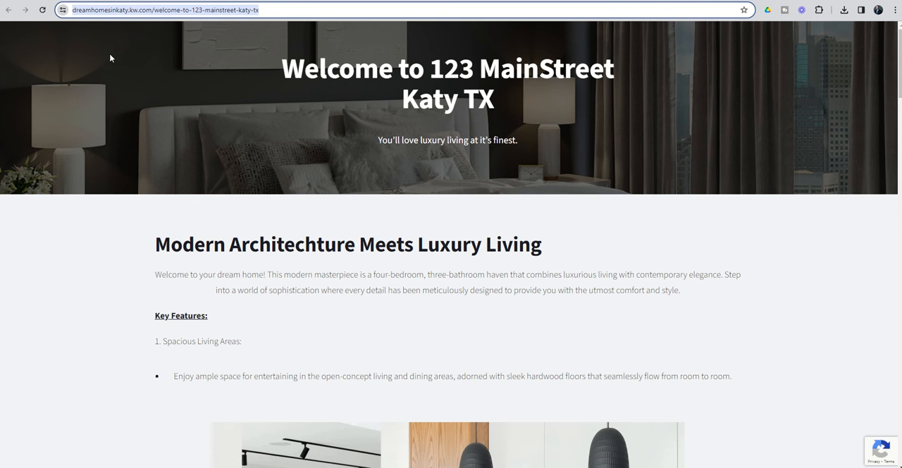
{"action": "mouse_move", "coordinate": [113, 79]}
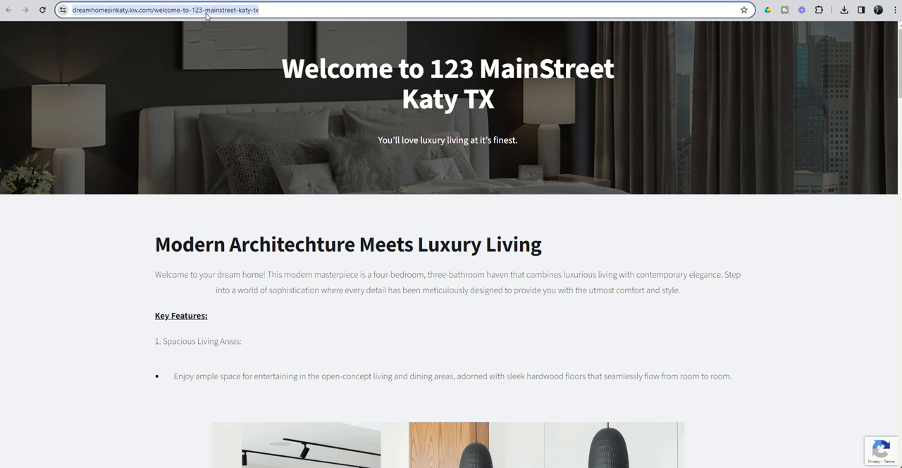
{"action": "scroll", "scroll_direction": "down", "scroll_amount": 3}
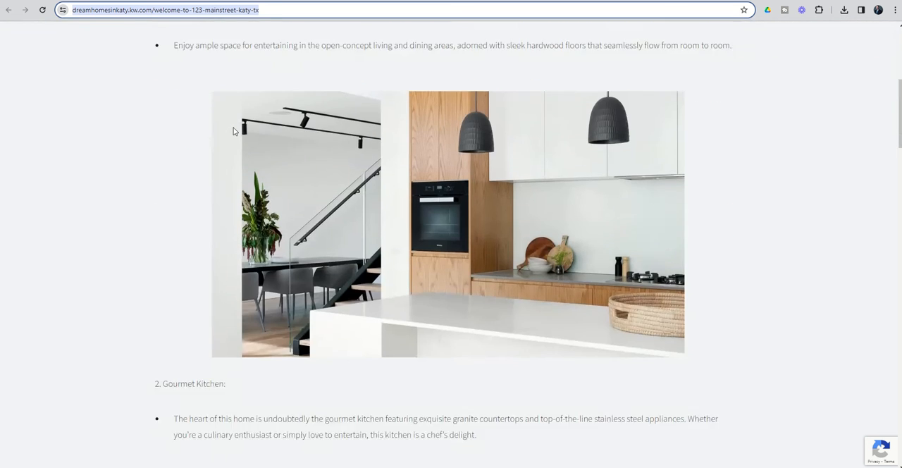
{"action": "scroll", "scroll_direction": "down", "scroll_amount": 3}
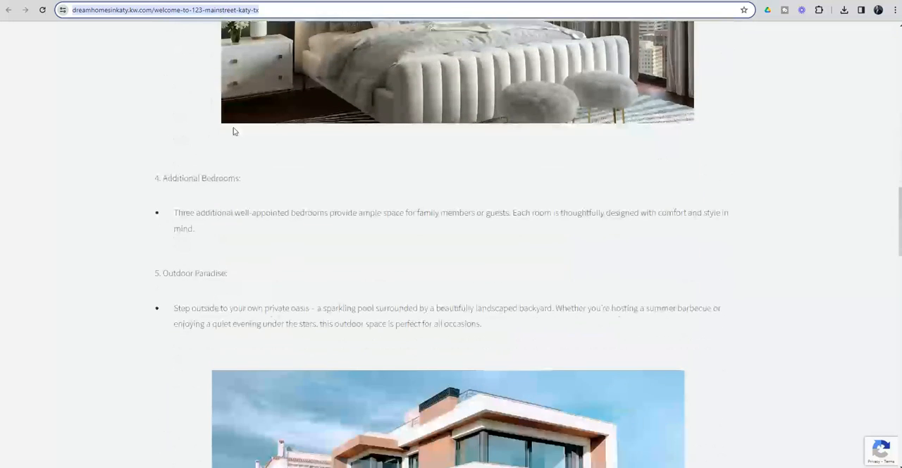
{"action": "scroll", "scroll_direction": "up", "scroll_amount": 3}
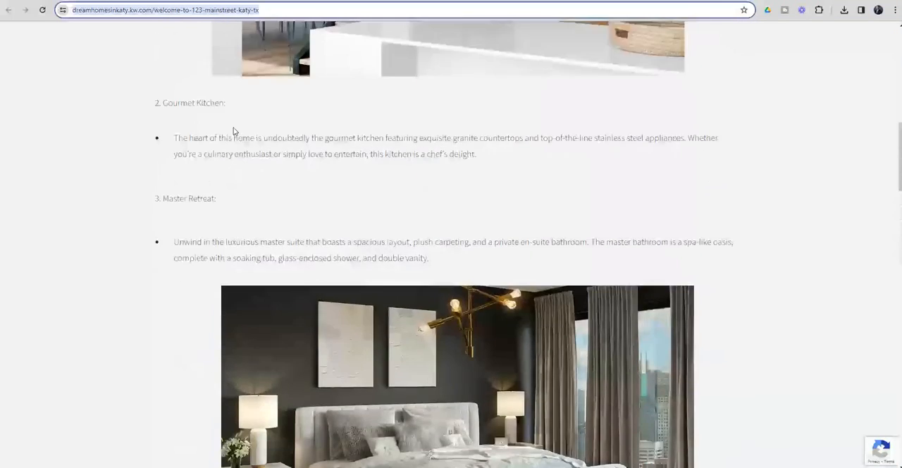
{"action": "scroll", "scroll_direction": "up", "scroll_amount": 3}
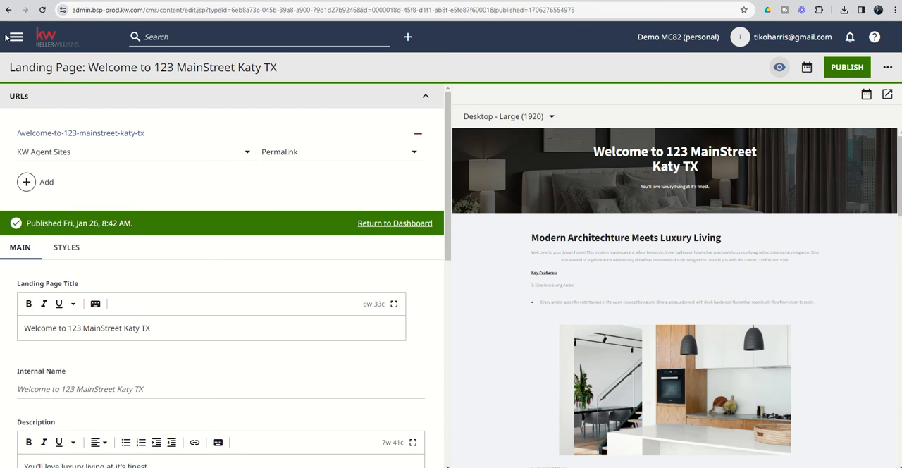
{"action": "left_click", "coordinate": [14, 37]}
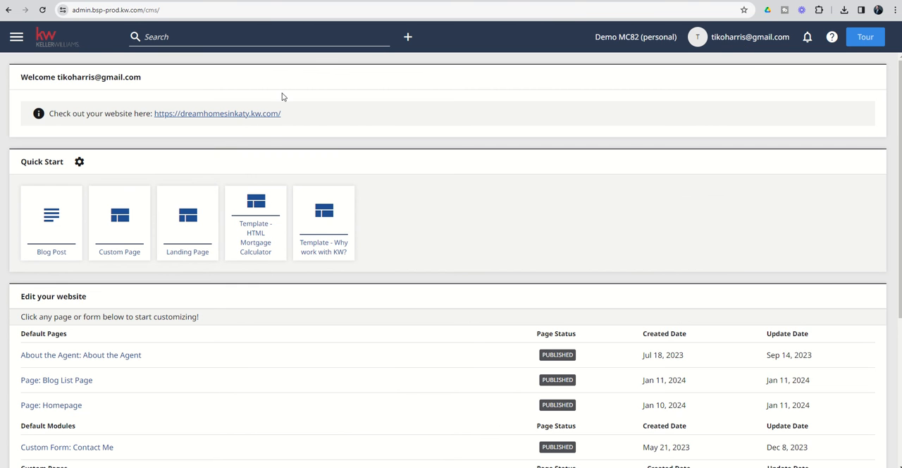
{"action": "scroll", "scroll_direction": "down", "scroll_amount": 3}
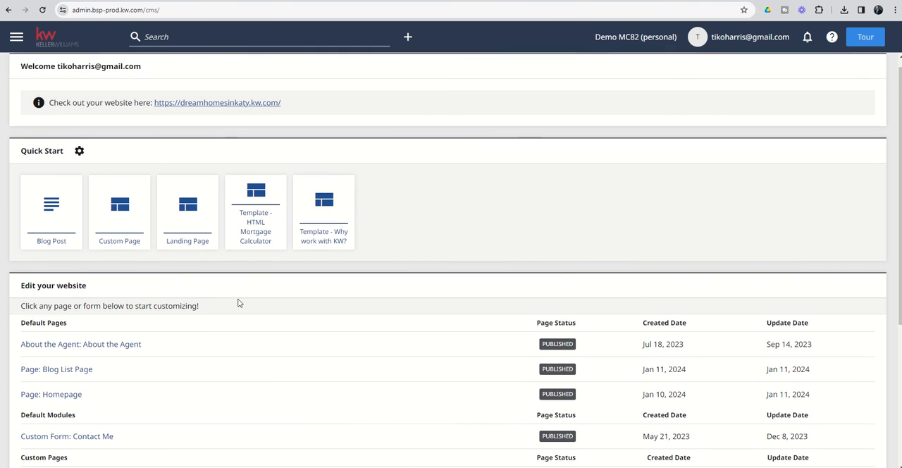
{"action": "scroll", "scroll_direction": "down", "scroll_amount": 3}
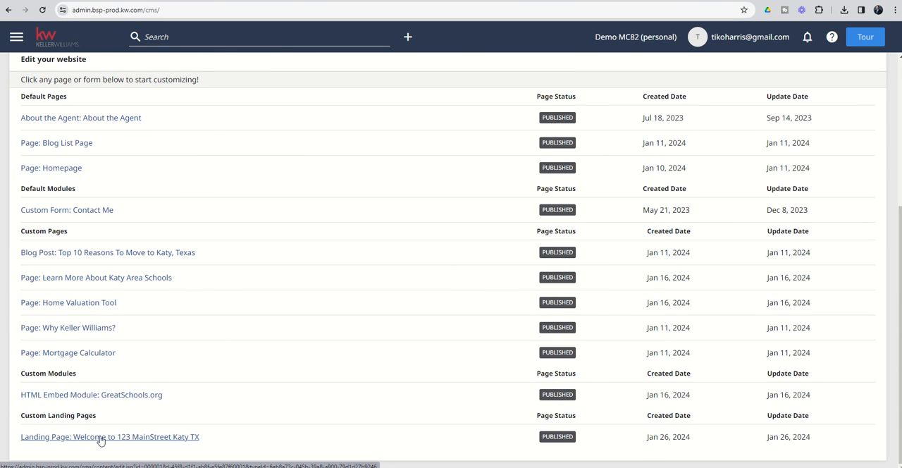
{"action": "left_click", "coordinate": [110, 437]}
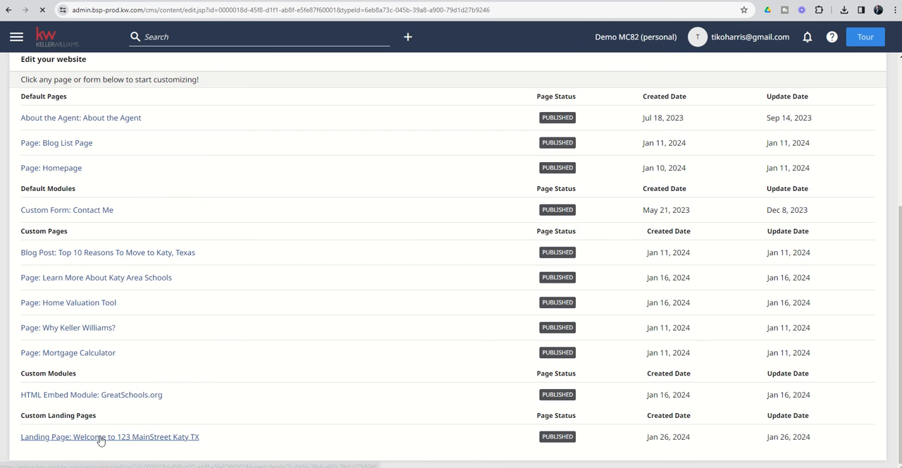
{"action": "left_click", "coordinate": [110, 437]}
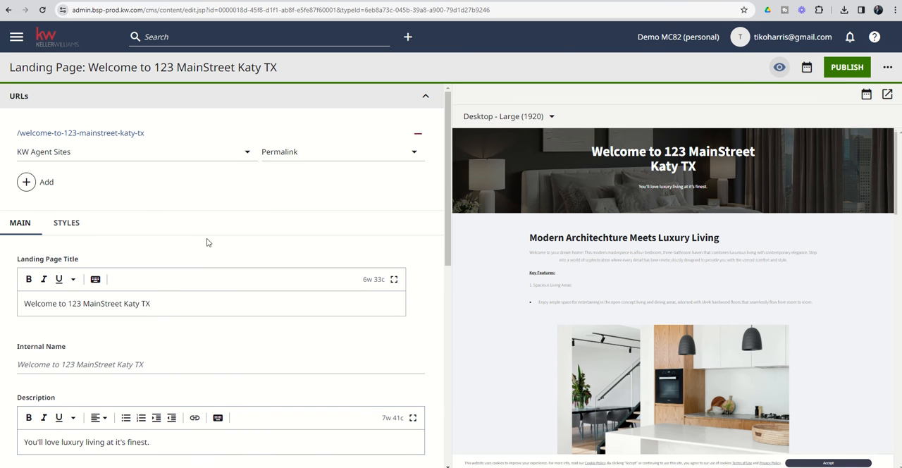